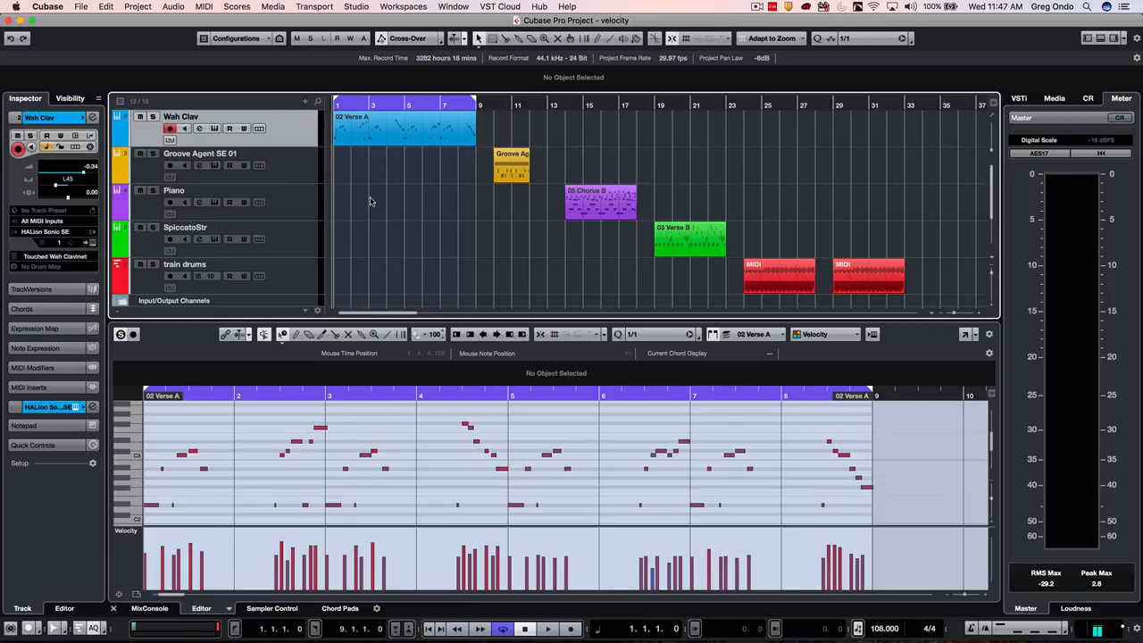
pyautogui.moveTo(402, 520)
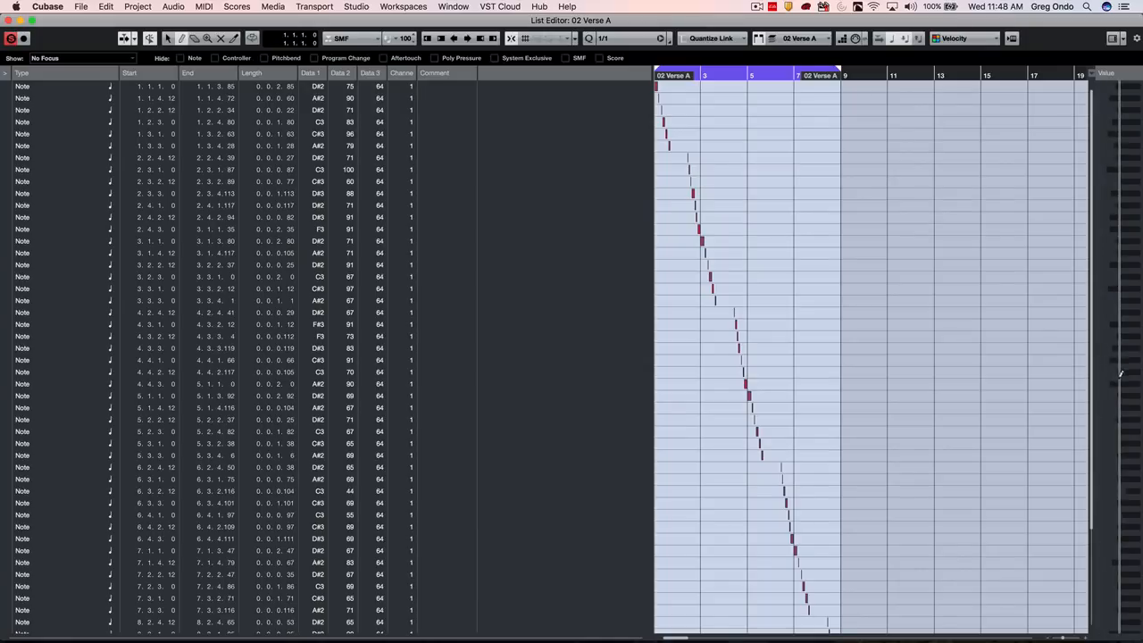
pyautogui.moveTo(101, 4)
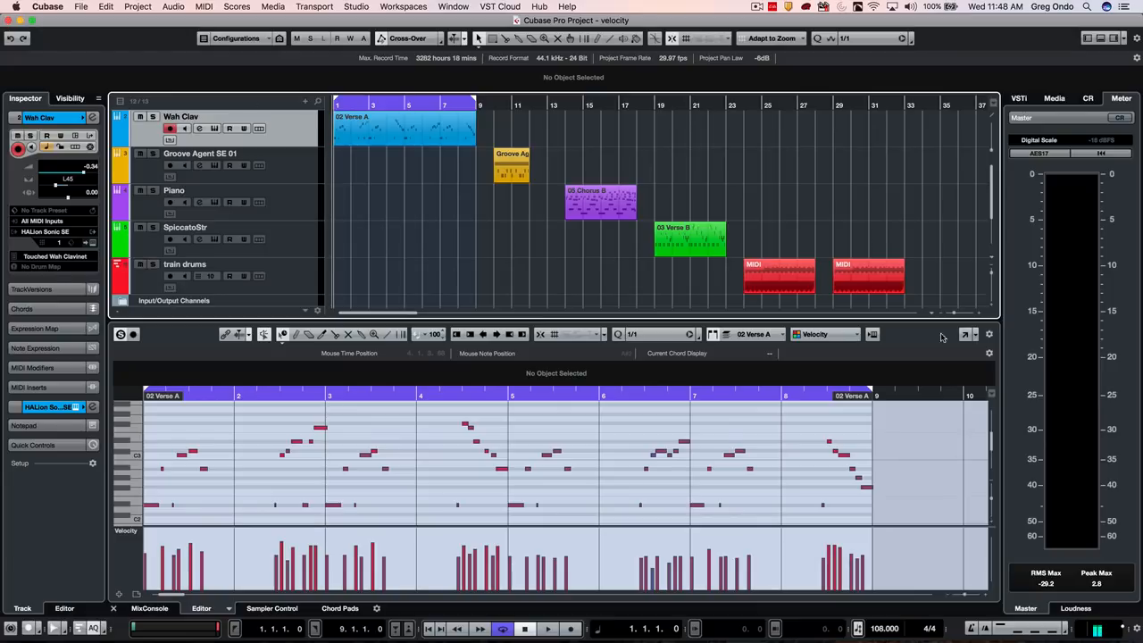
# Colour notes by velocity and lower the velocities of the bars 4–5 notes
pyautogui.click(825, 334)
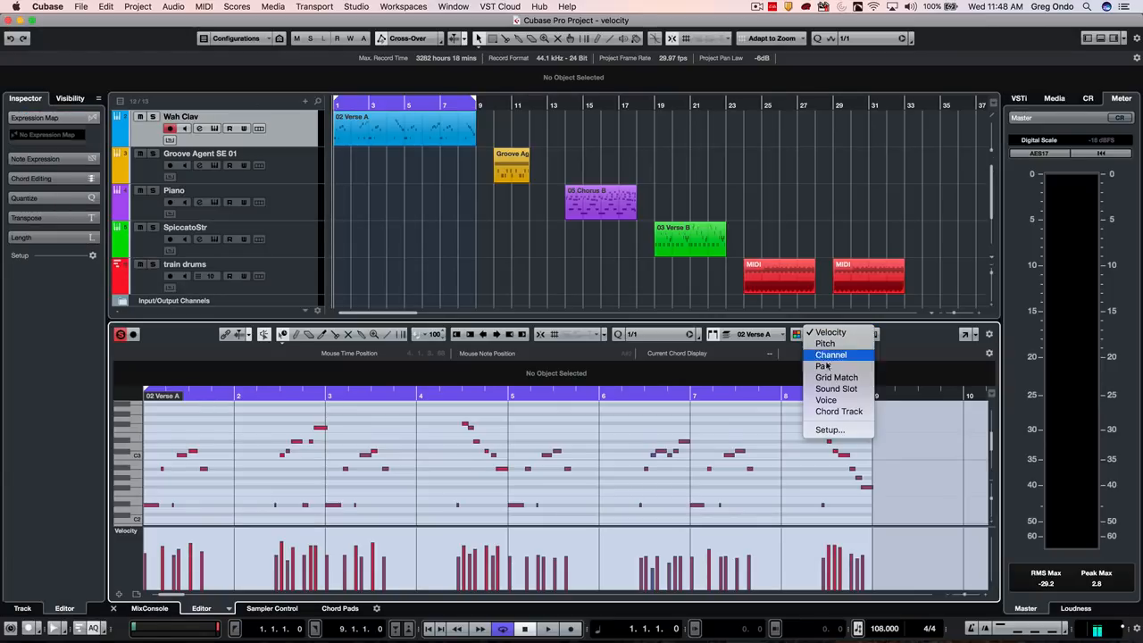
pyautogui.moveTo(829, 332)
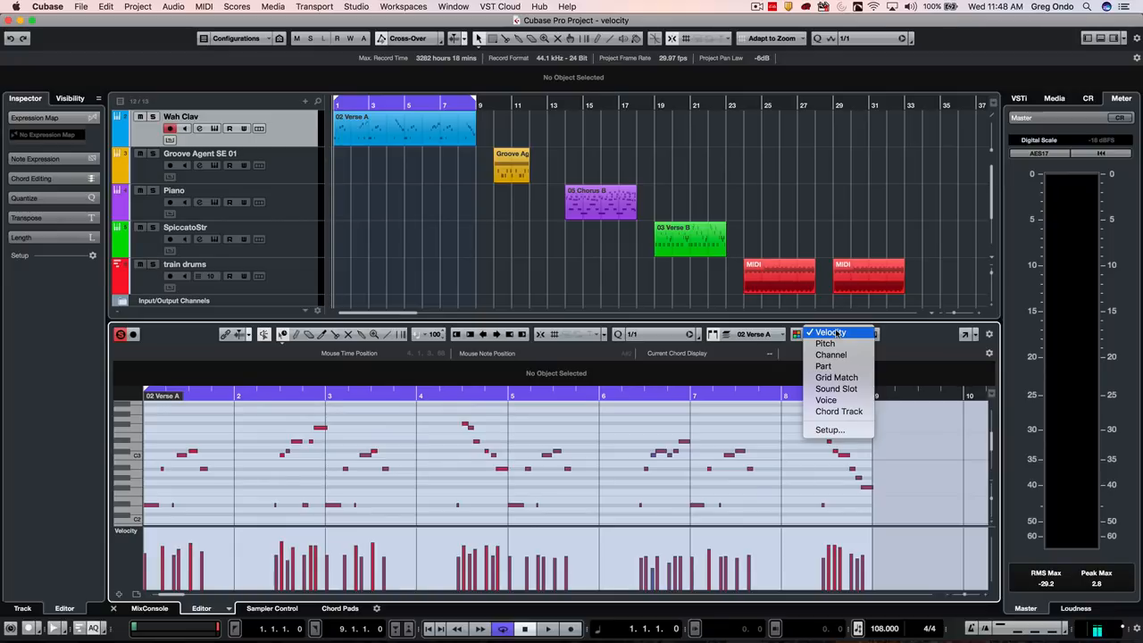
pyautogui.click(829, 332)
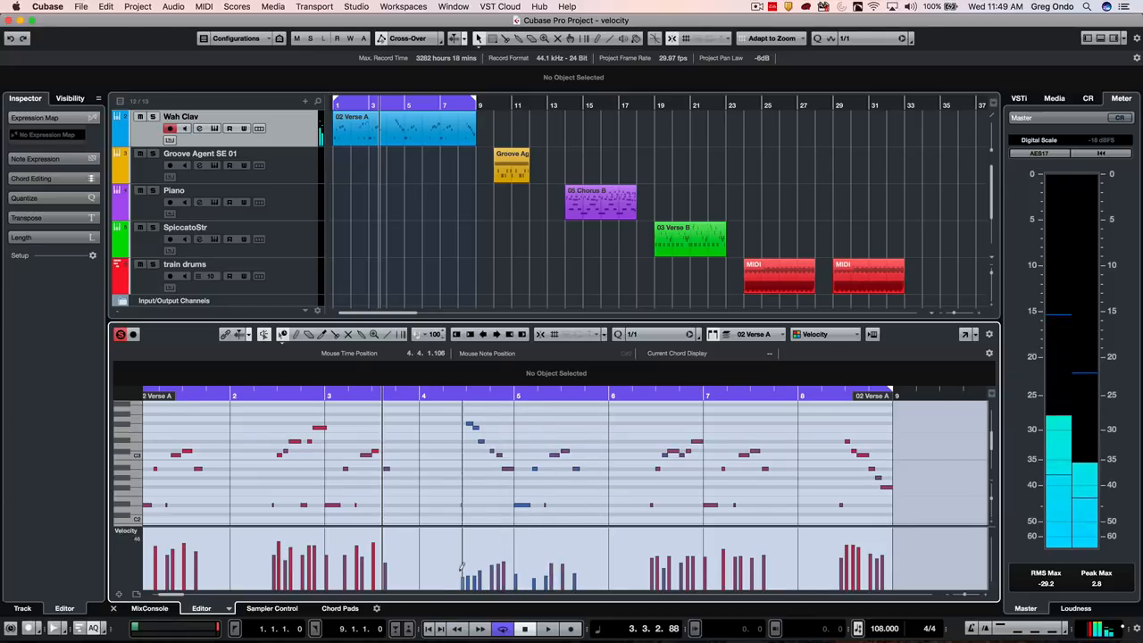
# Try drawing a velocity line with the Line tool, then undo to restore the original velocities
pyautogui.rightClick(464, 447)
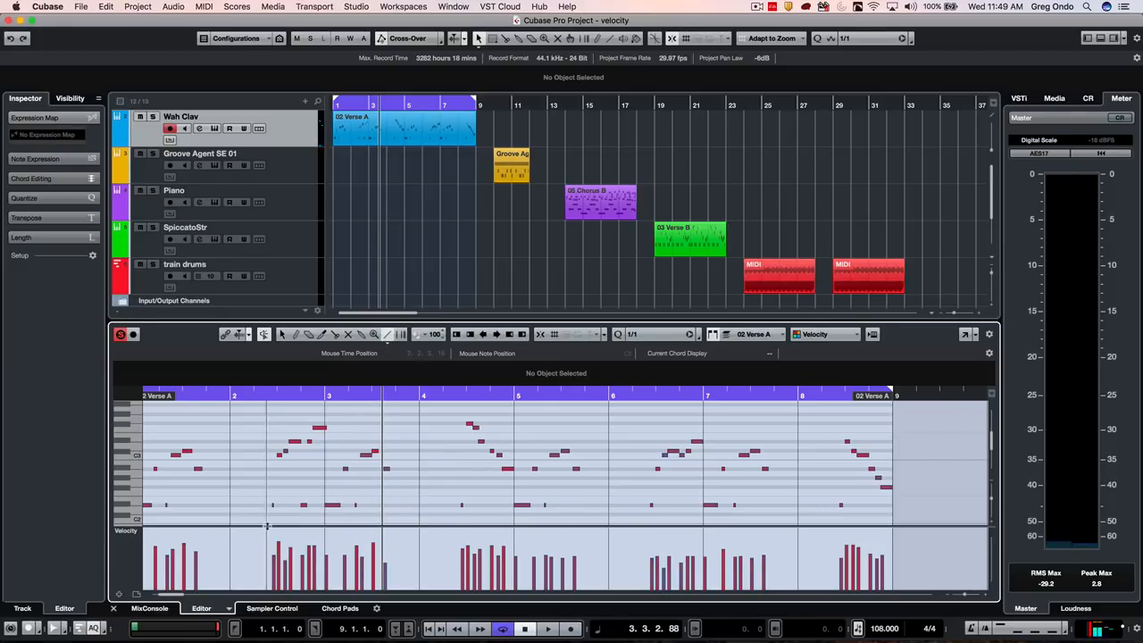
pyautogui.moveTo(267, 531); pyautogui.dragTo(385, 582)
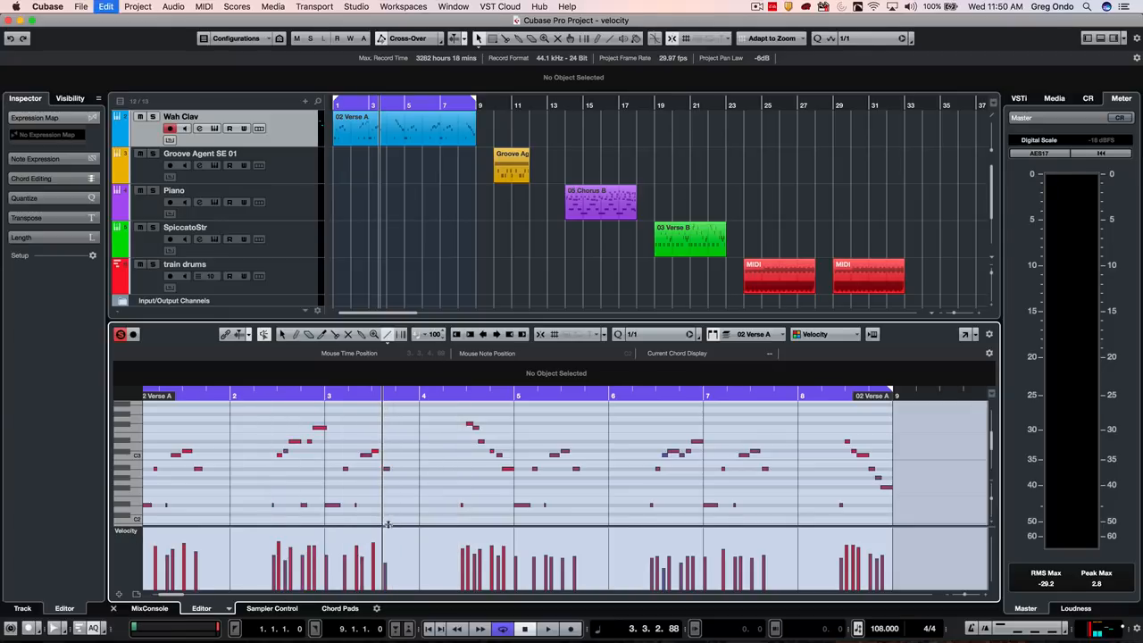
# Switch the Line tool shape to Parabola and bring up the Inspector section menu
pyautogui.click(389, 334)
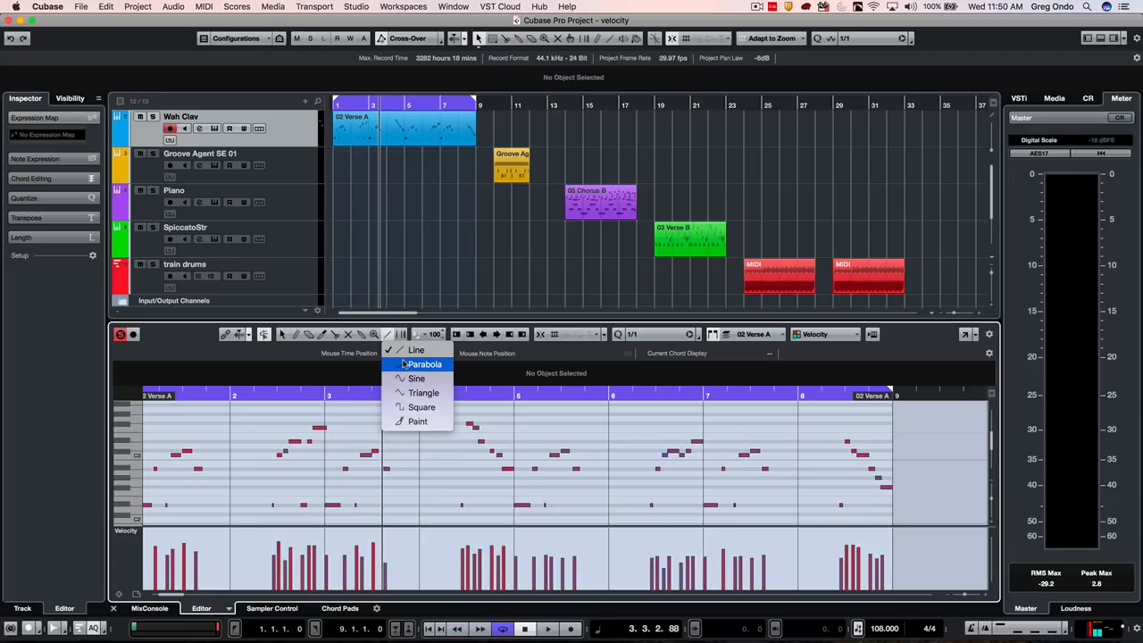
pyautogui.click(425, 364)
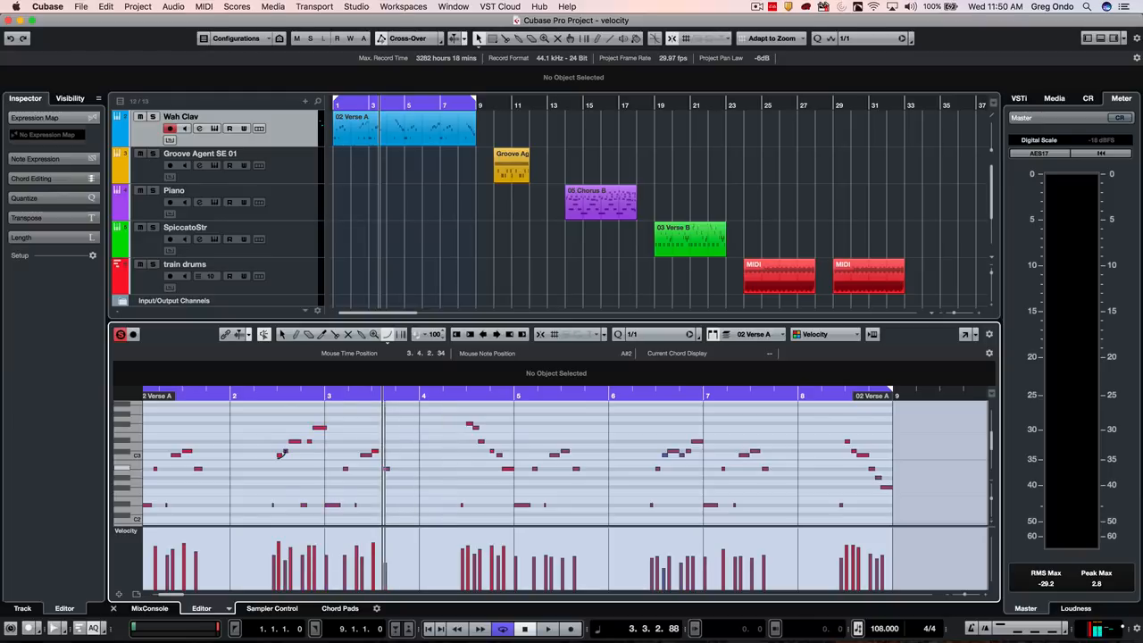
pyautogui.moveTo(335, 368)
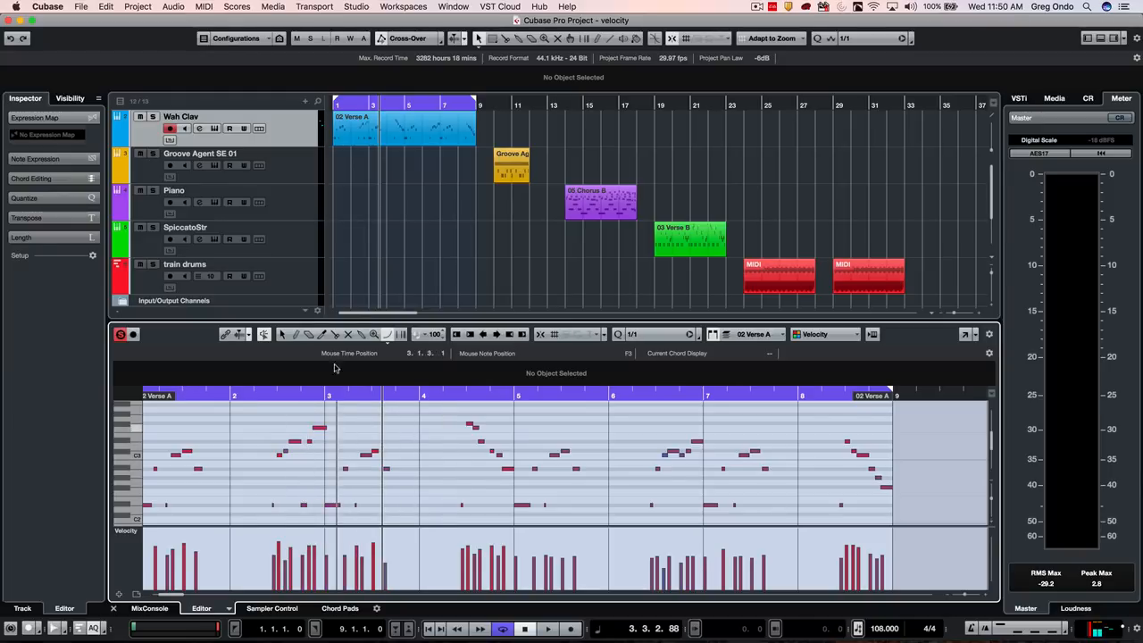
pyautogui.click(390, 334)
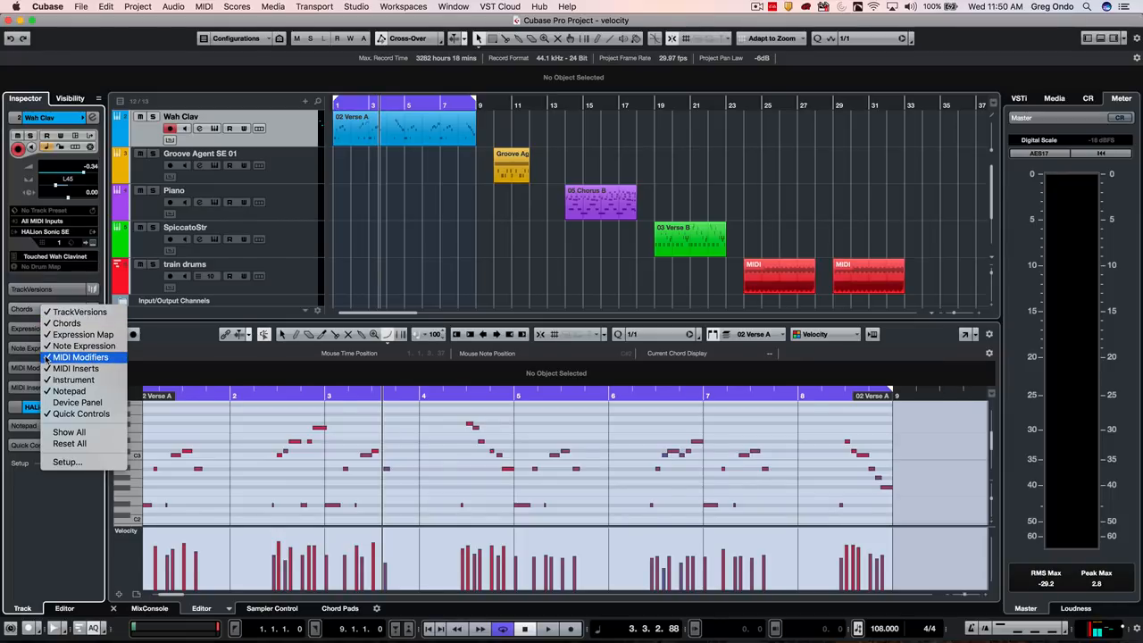
# Show Wah Clav's MIDI Modifiers, audition a random velocity range, then turn Random off
pyautogui.click(80, 356)
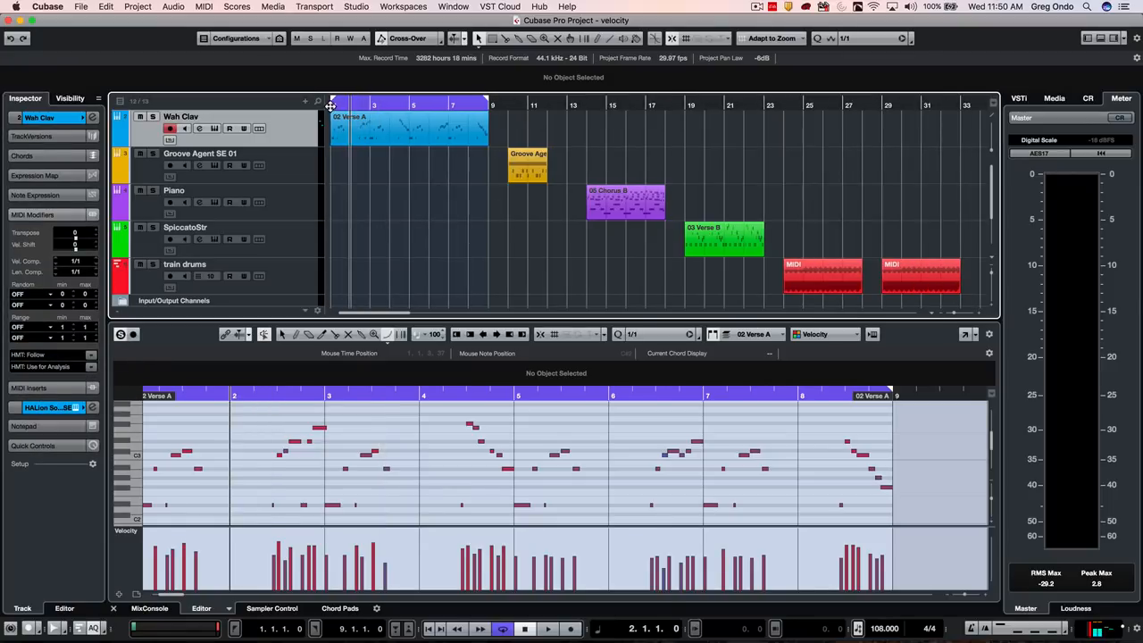
pyautogui.click(548, 628)
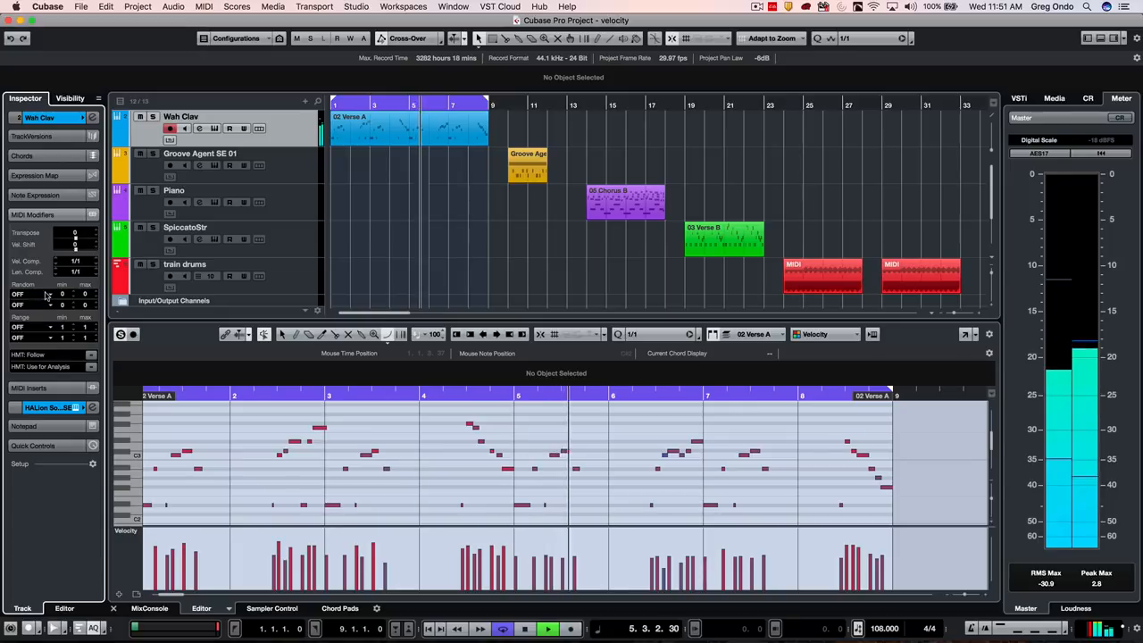
pyautogui.click(31, 295)
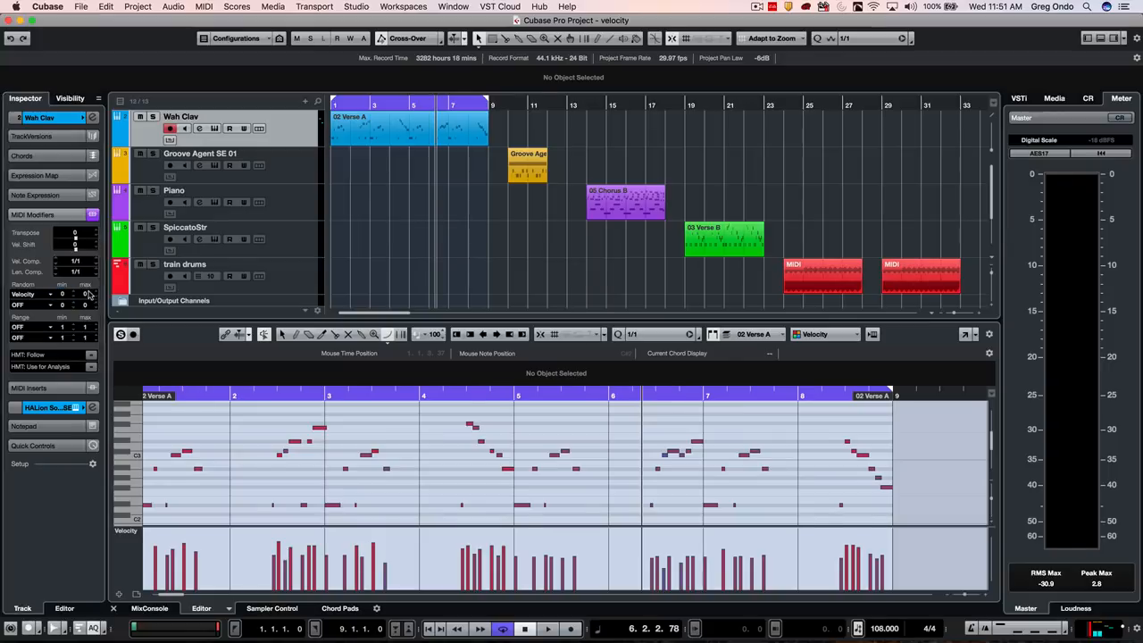
pyautogui.click(85, 293)
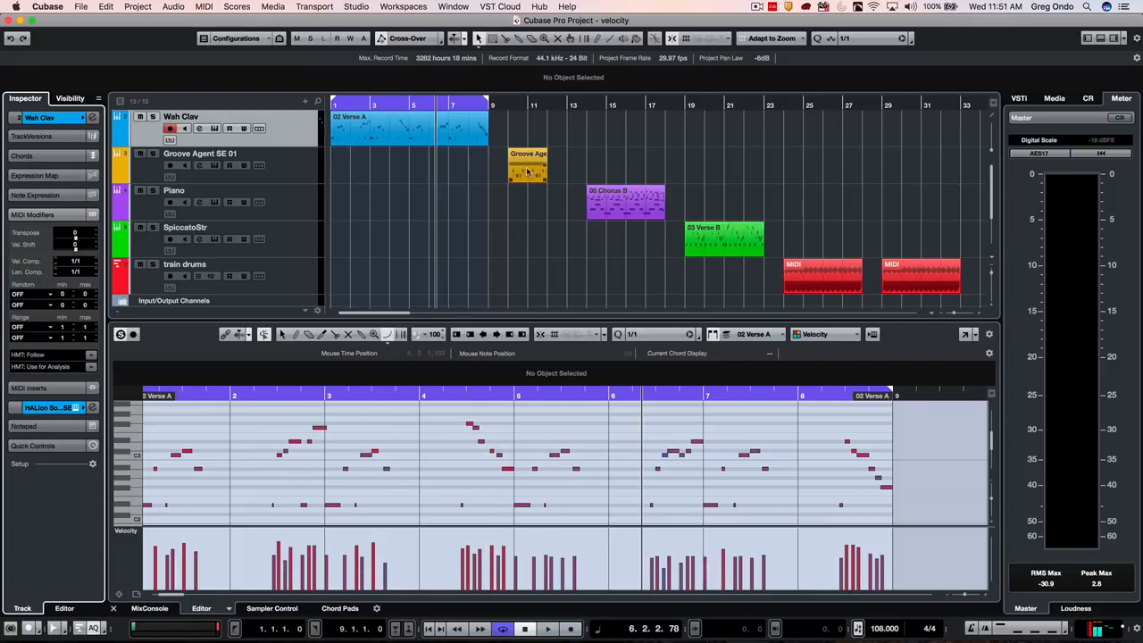
# Select the Groove Agent SE 01 part with Object Selection and open it in the Drum Editor
pyautogui.click(528, 168)
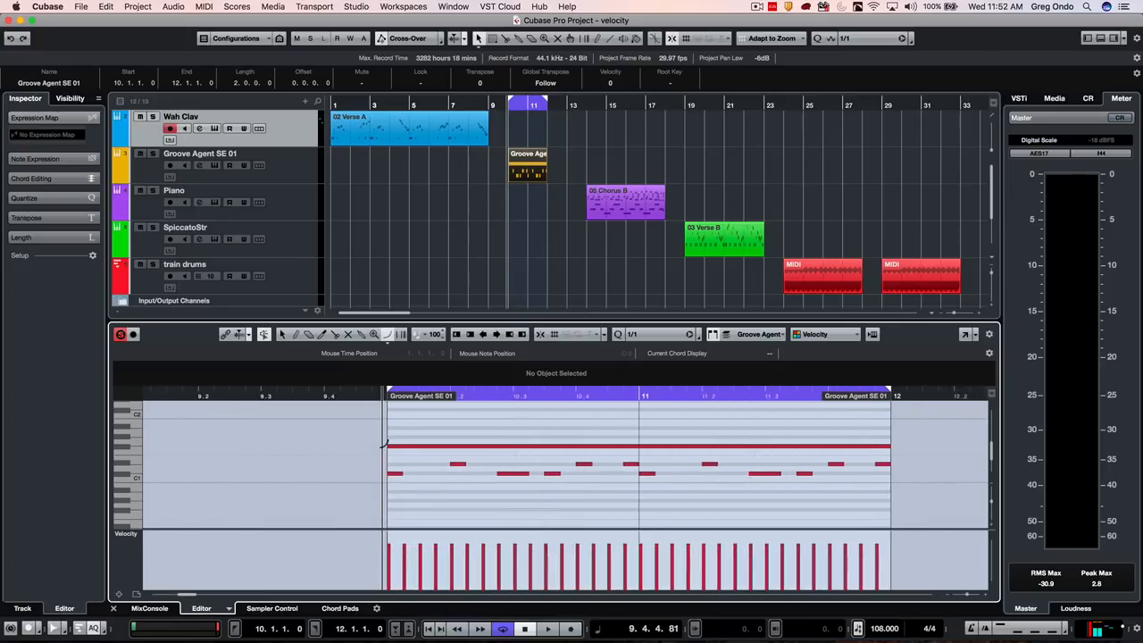
pyautogui.rightClick(438, 472)
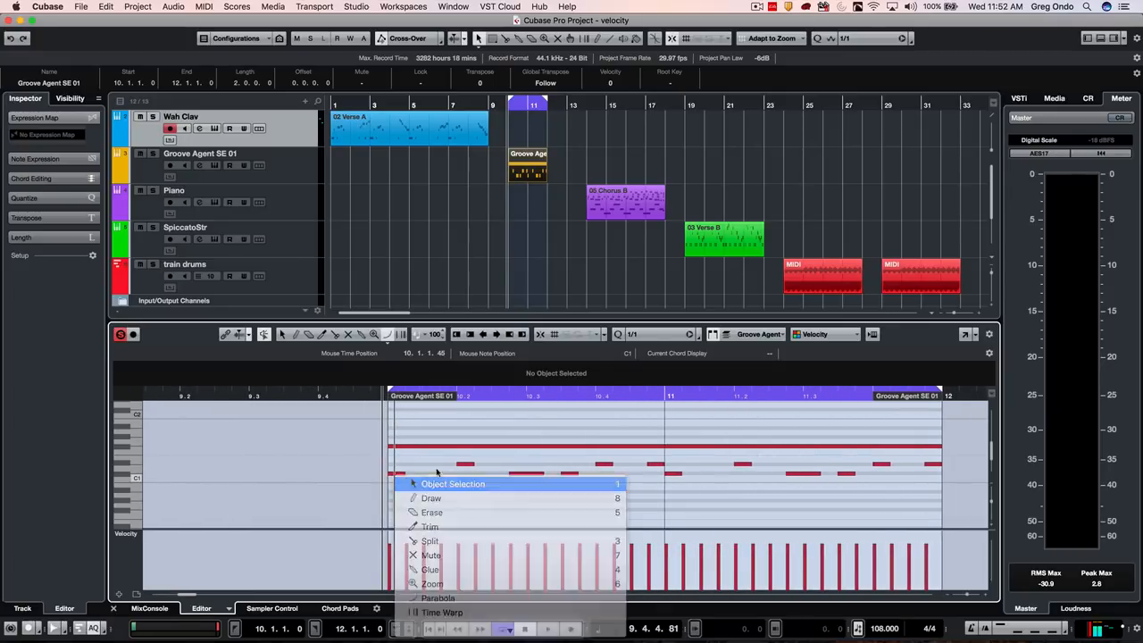
pyautogui.click(453, 482)
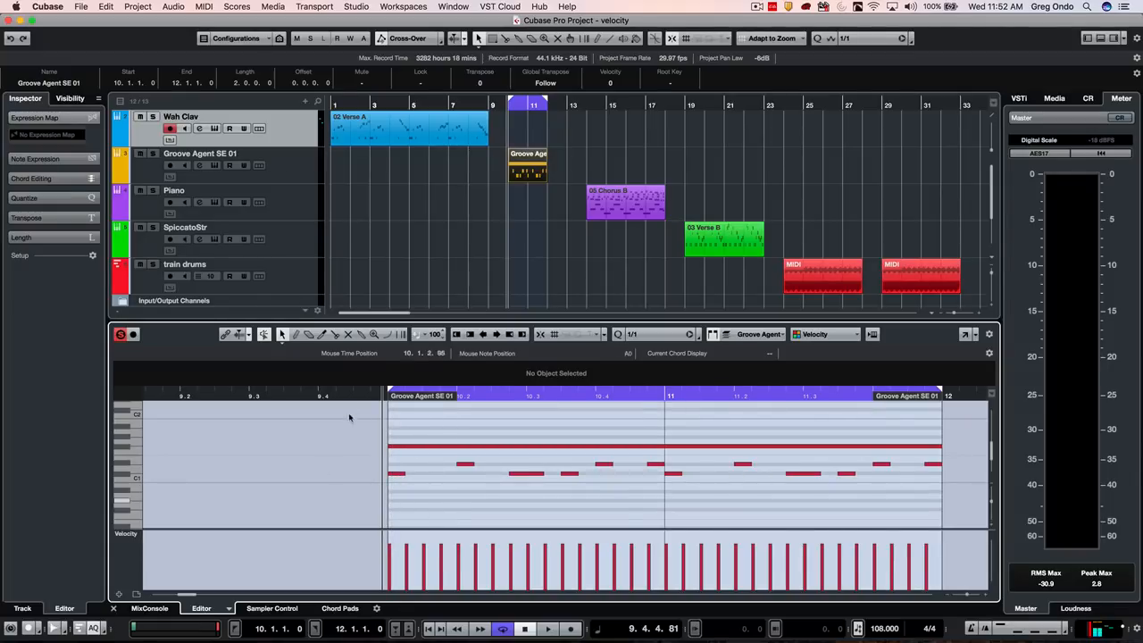
pyautogui.click(201, 608)
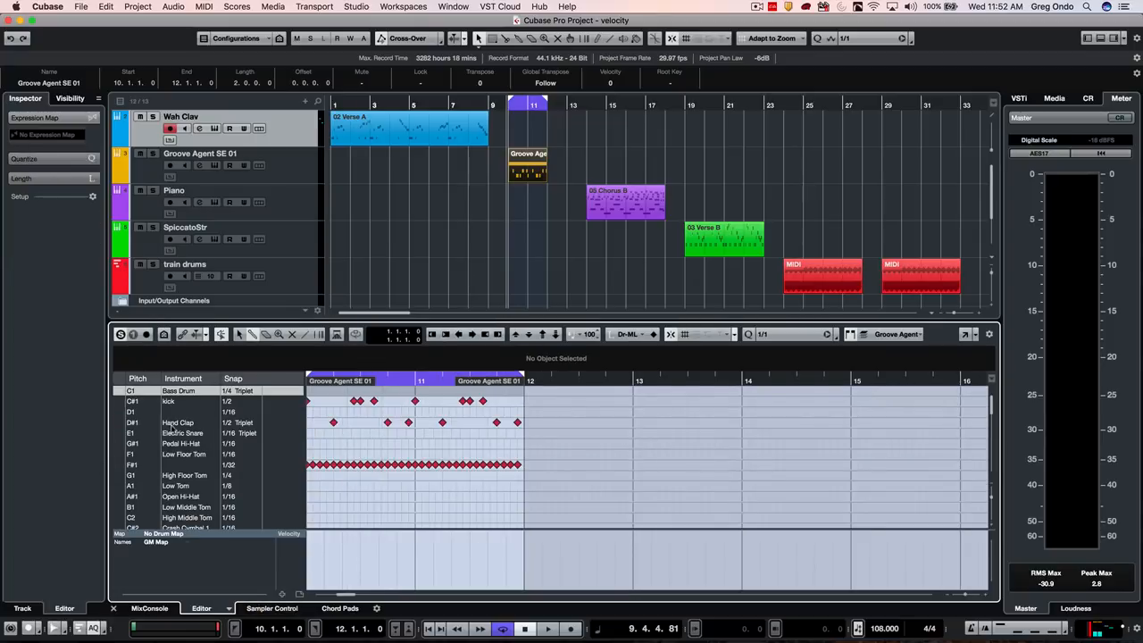
# View the velocities of the F#1, kick and Hand Clap drum rows
pyautogui.click(169, 401)
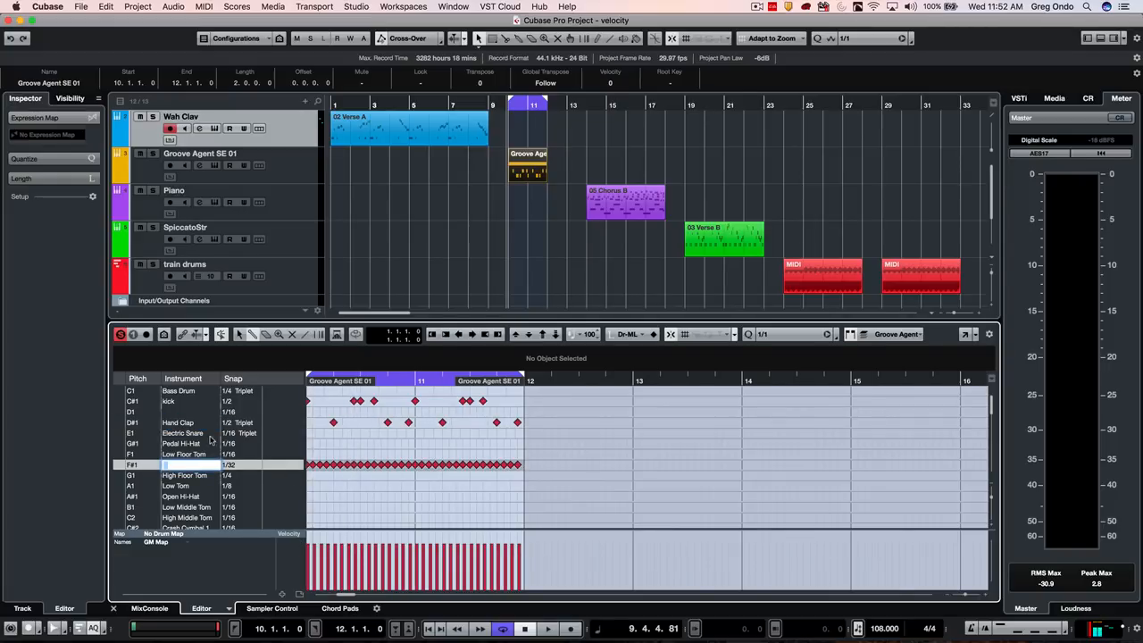
pyautogui.click(169, 401)
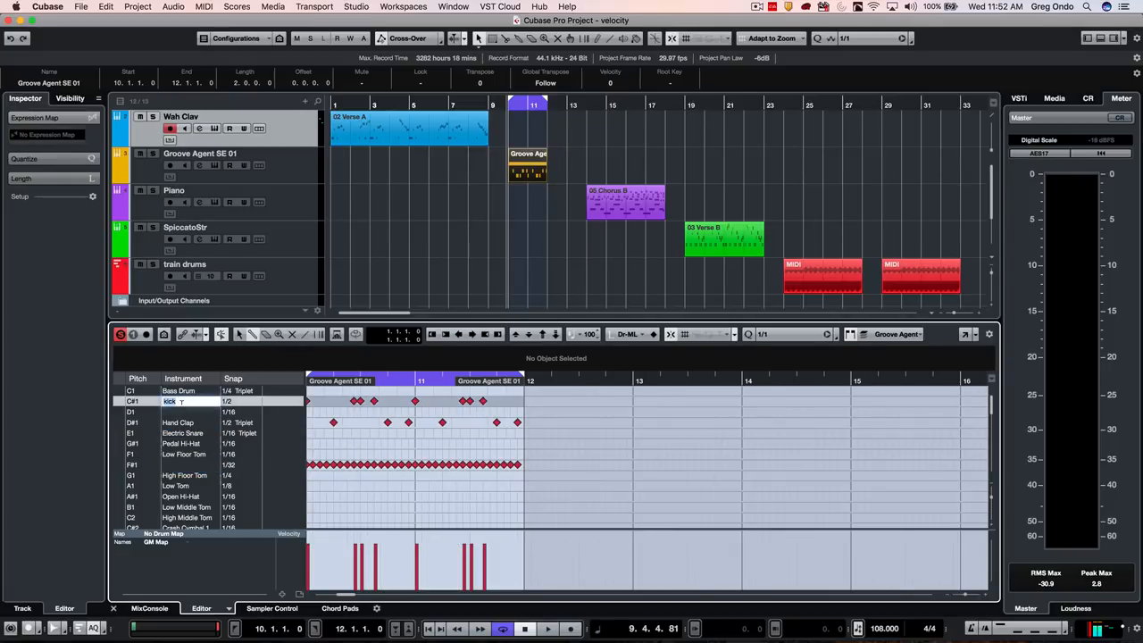
pyautogui.click(179, 421)
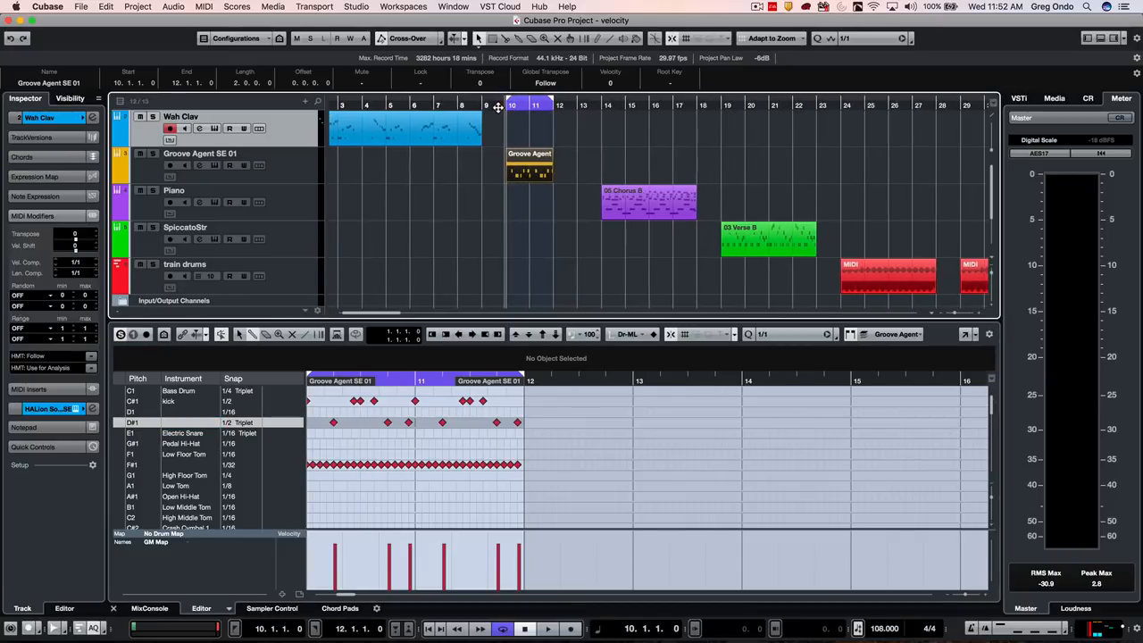
# Draw an alternating loud-soft accent velocity pattern on the F#1 hi-hat notes
pyautogui.click(547, 627)
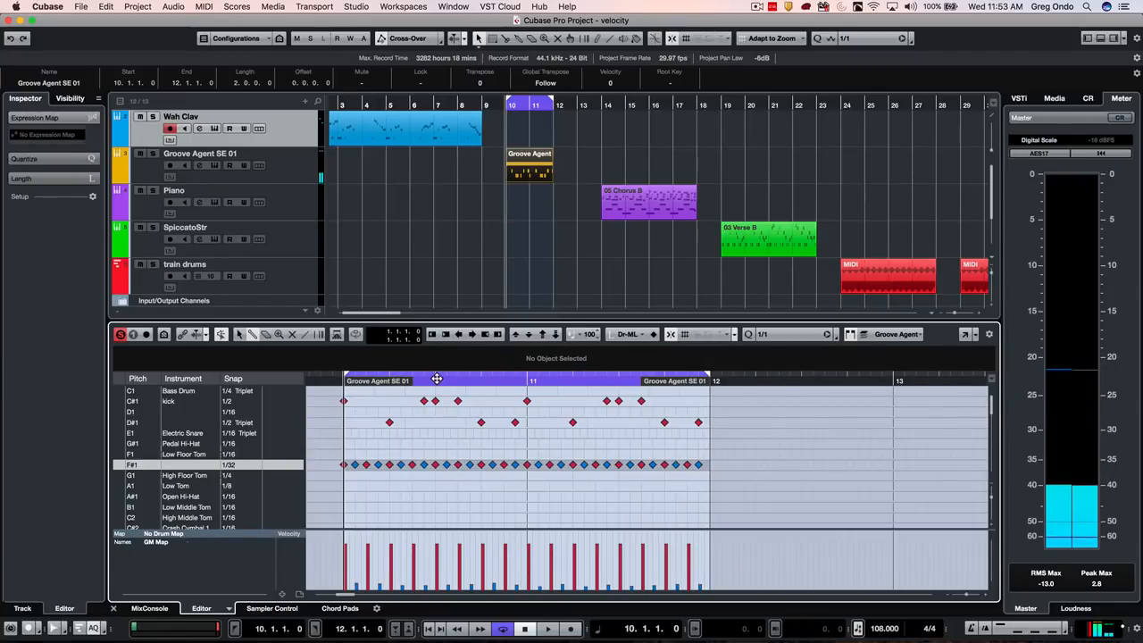
pyautogui.click(547, 627)
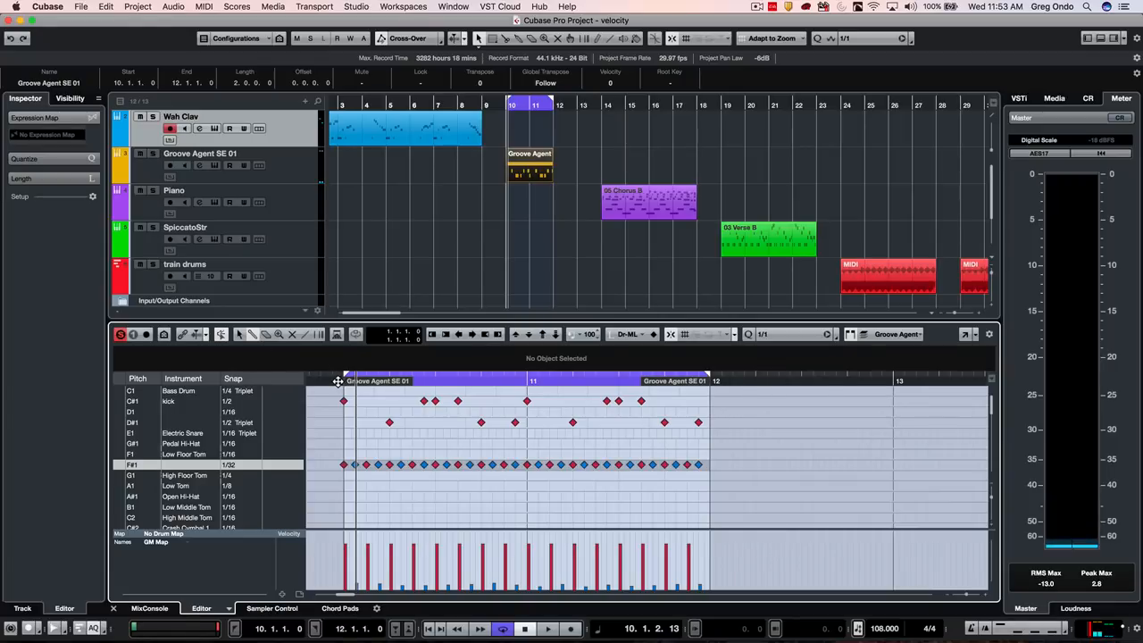
pyautogui.click(547, 628)
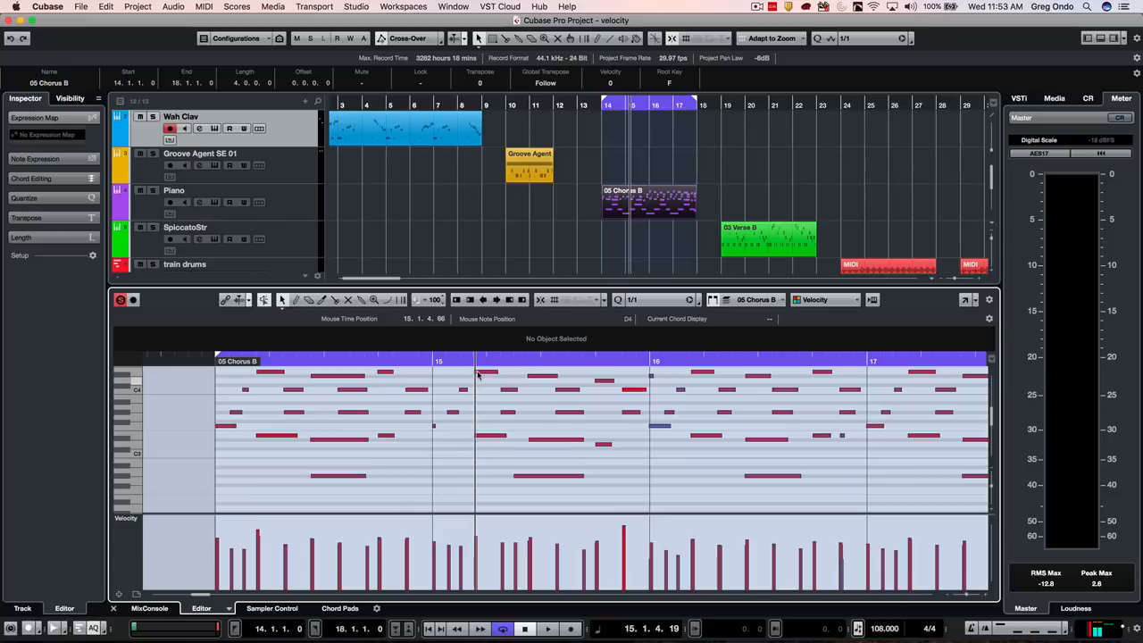
pyautogui.moveTo(678, 374)
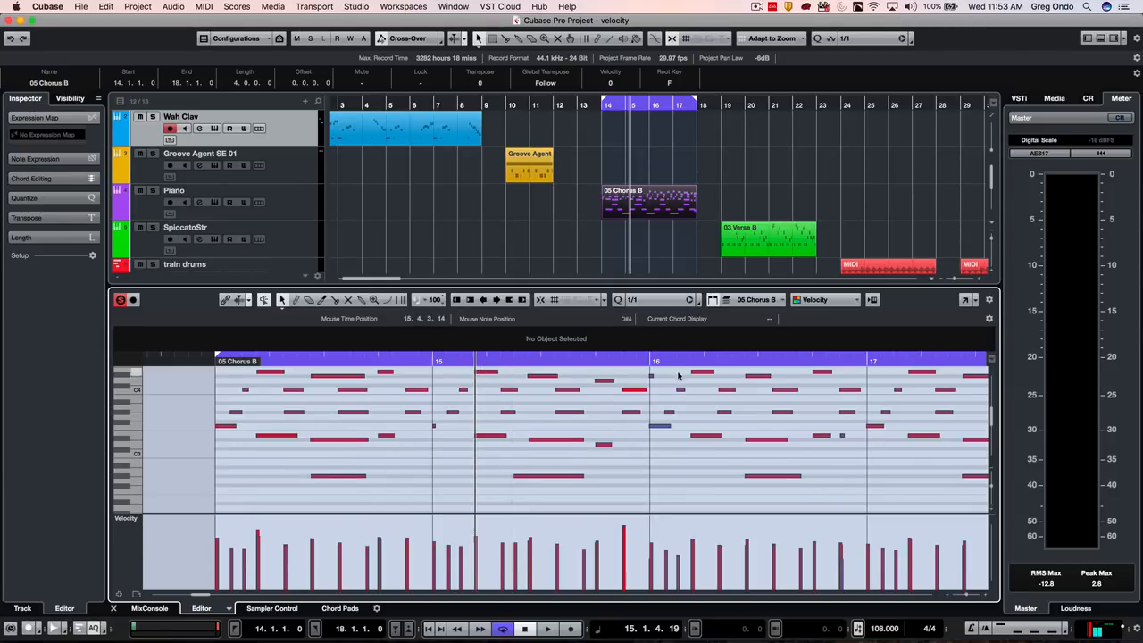
pyautogui.moveTo(492, 360)
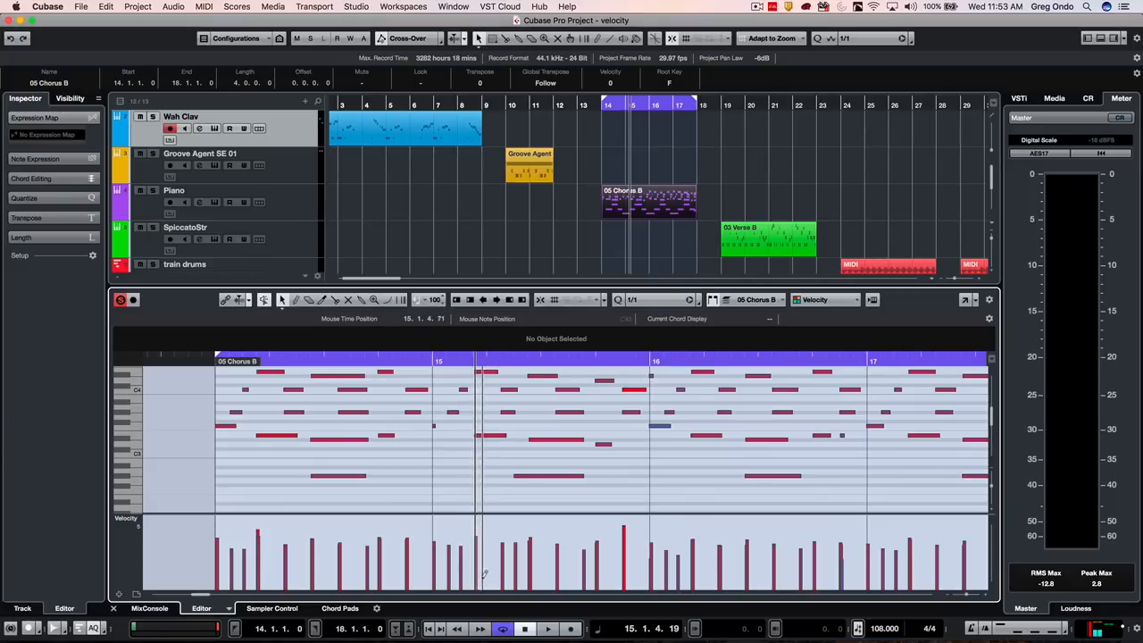
pyautogui.moveTo(491, 441)
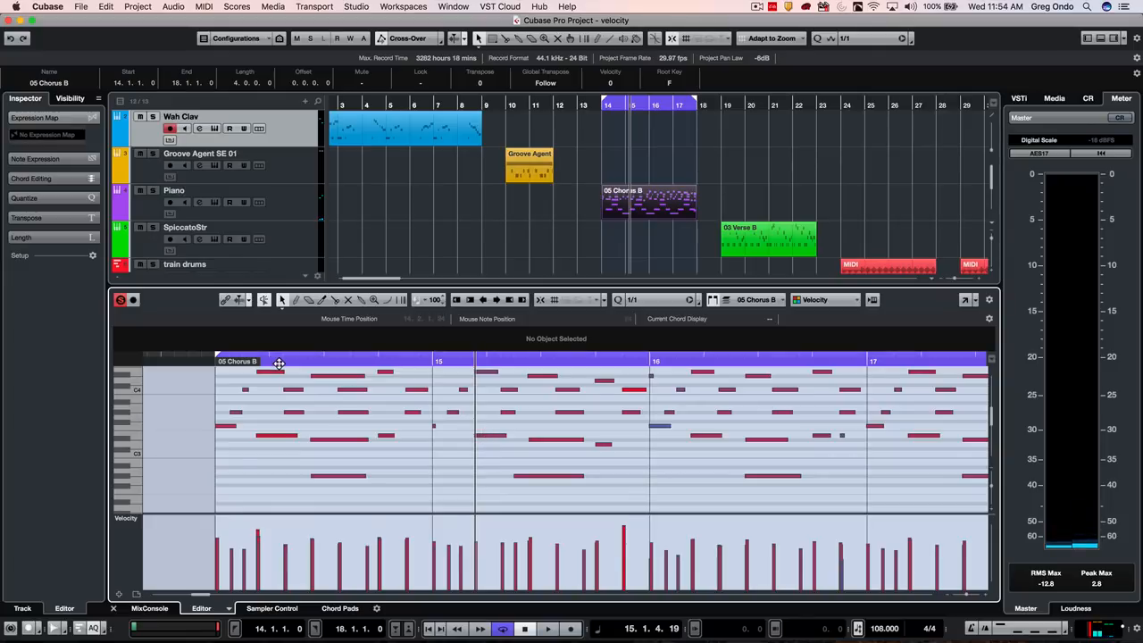
# Raise the first Chorus B note's velocity to 86, then load the 03 Verse B strings part
pyautogui.click(278, 374)
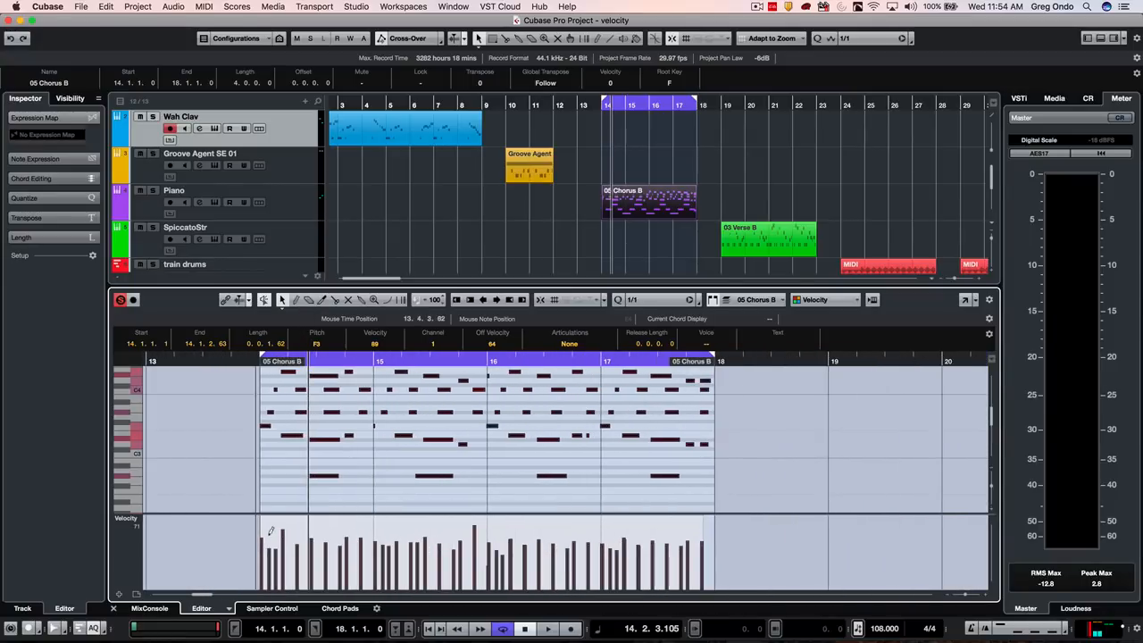
pyautogui.moveTo(268, 535); pyautogui.dragTo(268, 520)
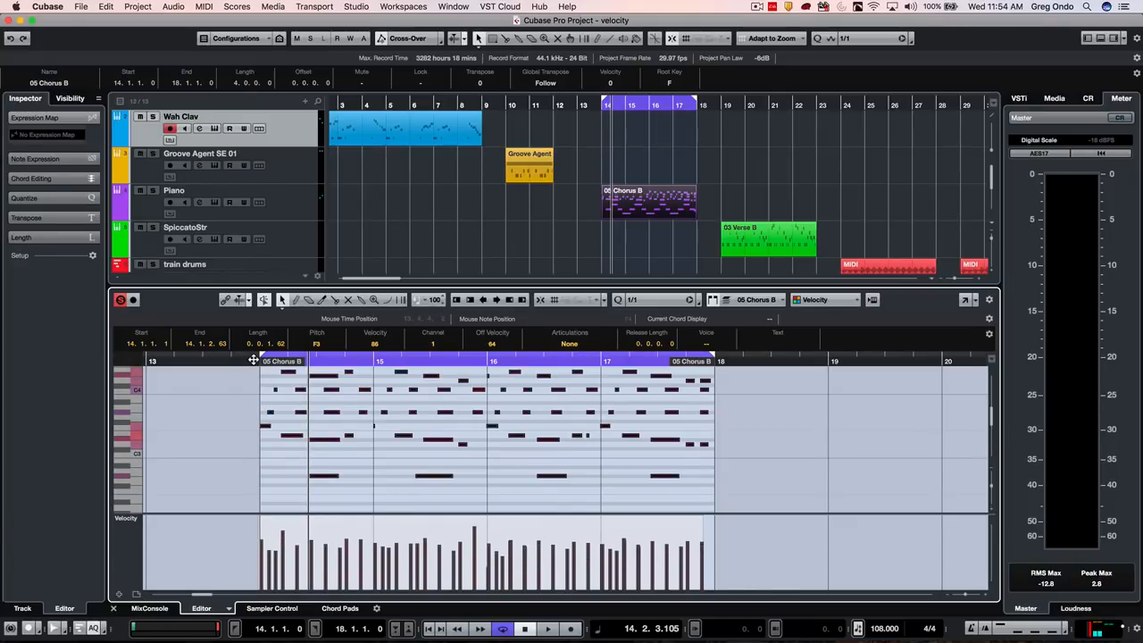
pyautogui.click(548, 627)
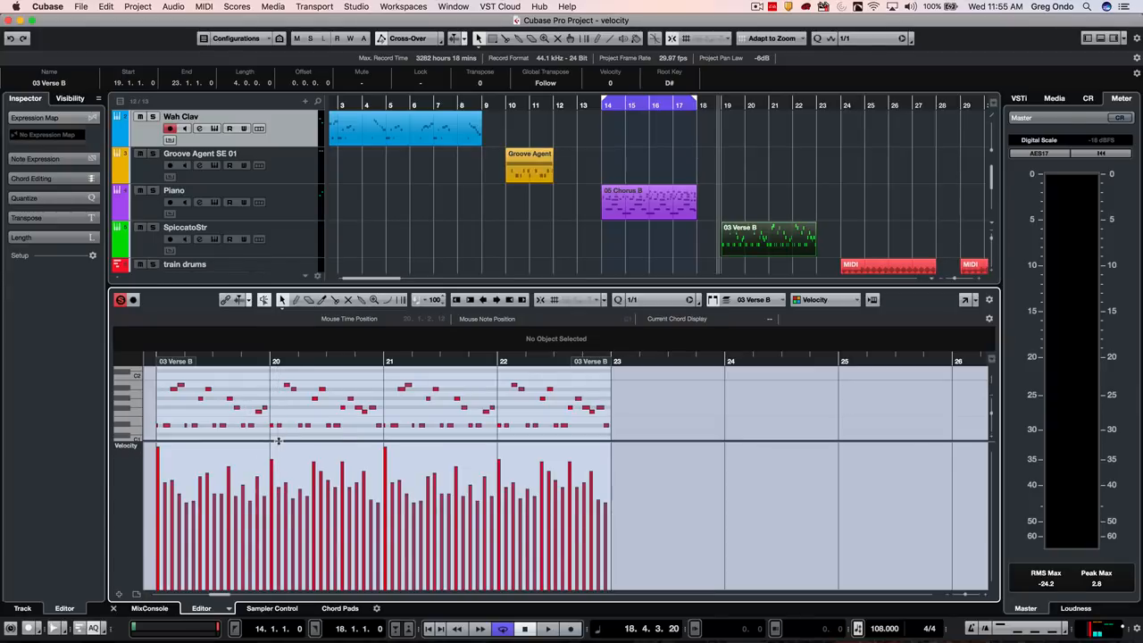
# Draw a flat Line-tool line setting all 03 Verse B notes to maximum velocity
pyautogui.rightClick(183, 473)
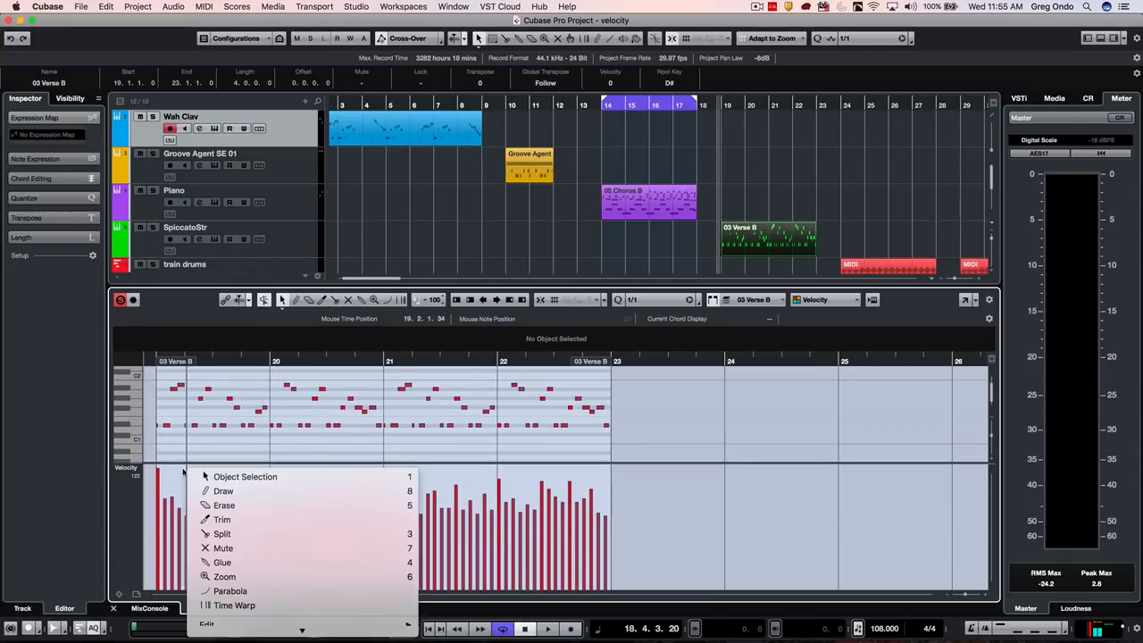
pyautogui.moveTo(229, 590)
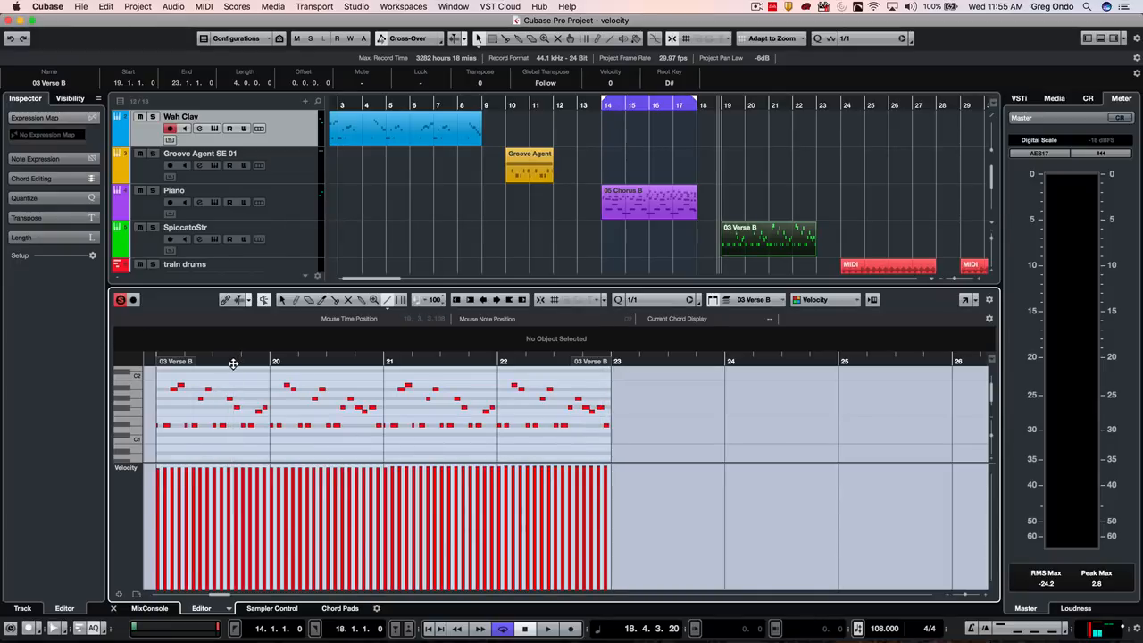
pyautogui.click(547, 627)
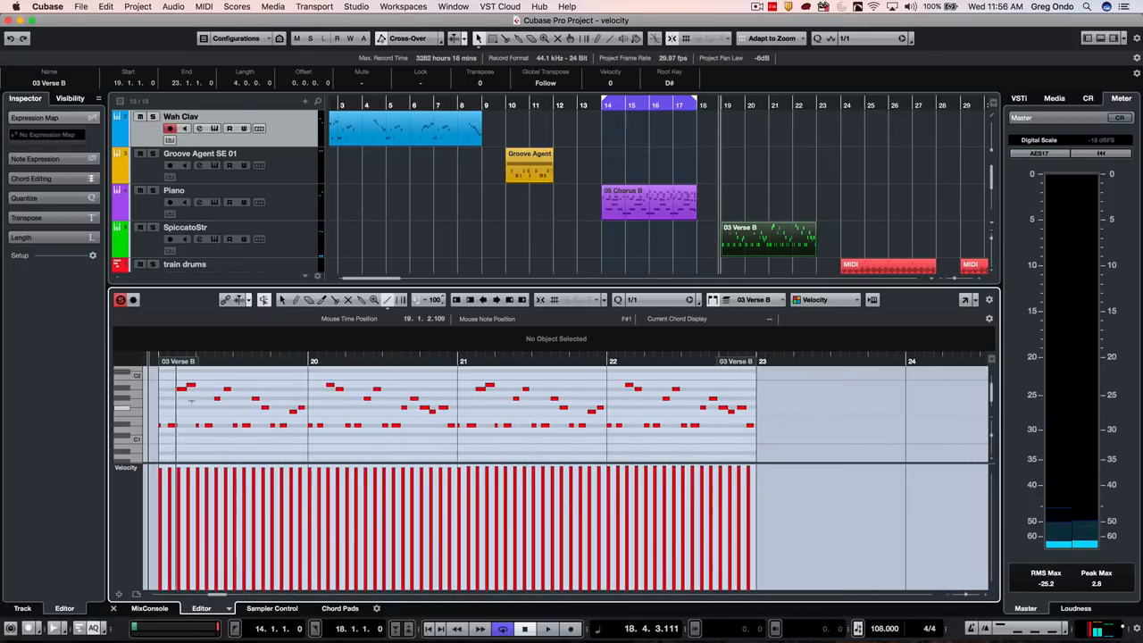
# Open the Logical Editor with a Velocity Inside Range 0–127 condition
pyautogui.click(203, 6)
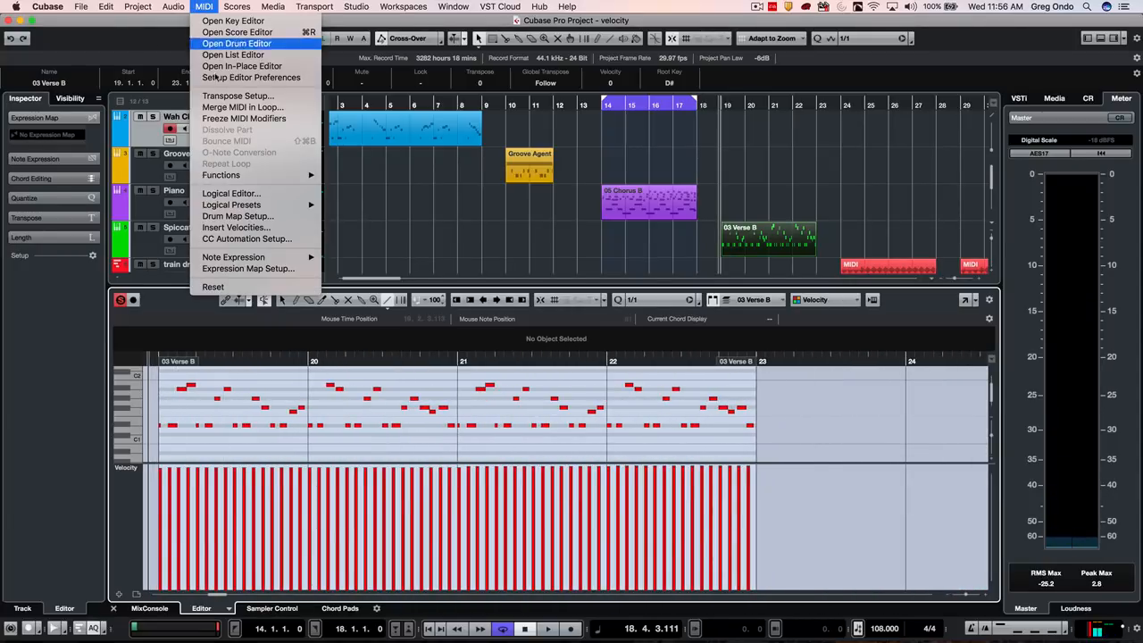
pyautogui.moveTo(230, 193)
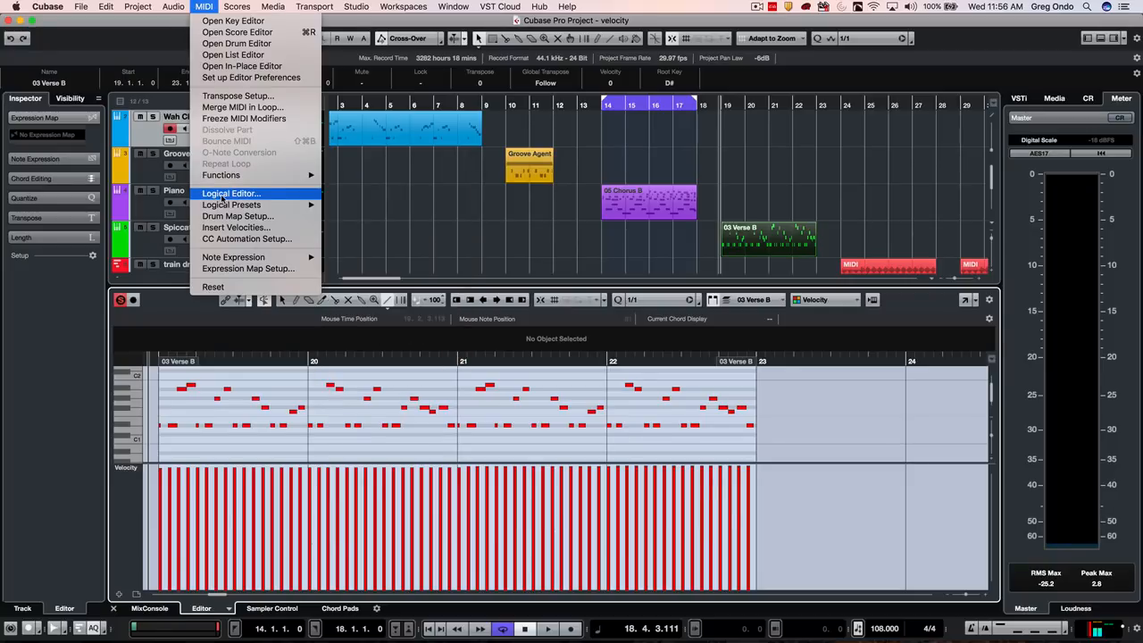
pyautogui.click(230, 194)
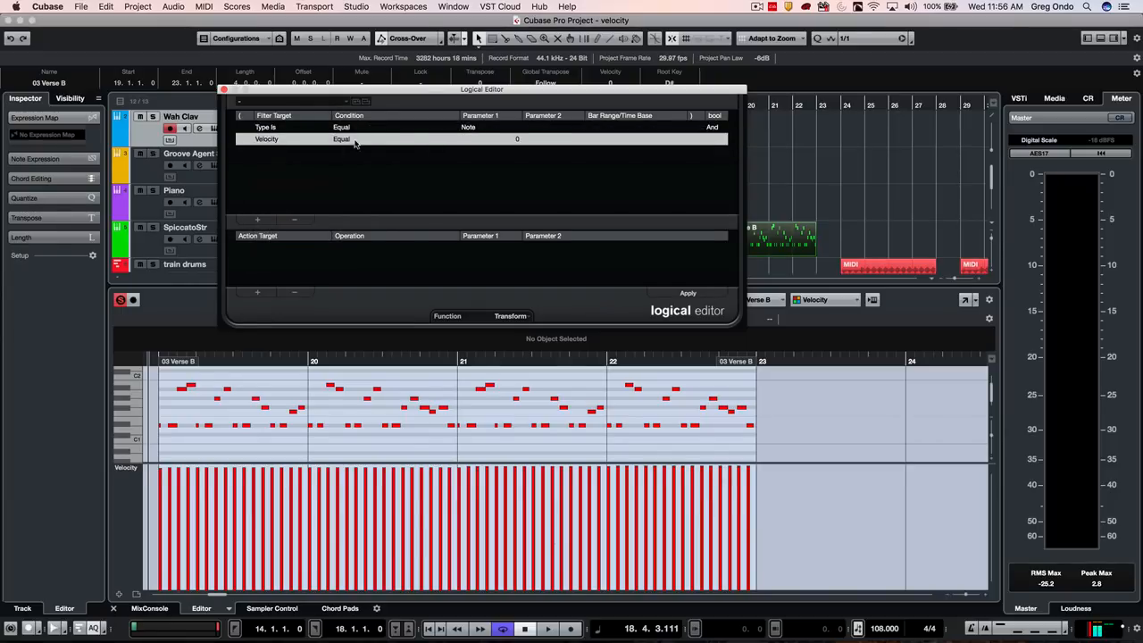
pyautogui.click(341, 139)
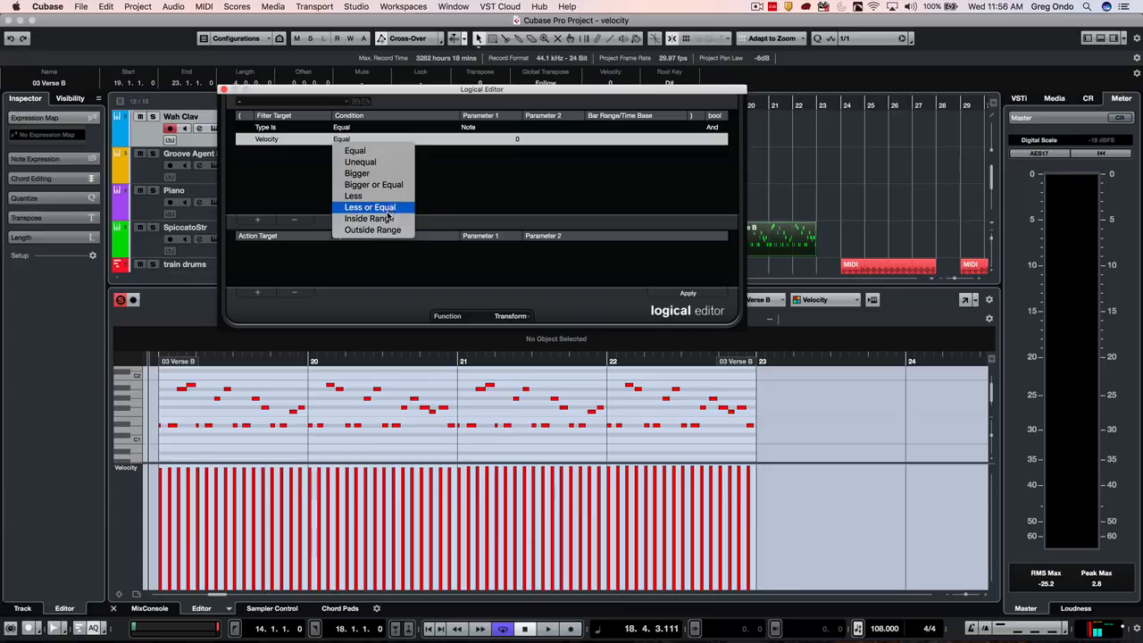
pyautogui.click(369, 218)
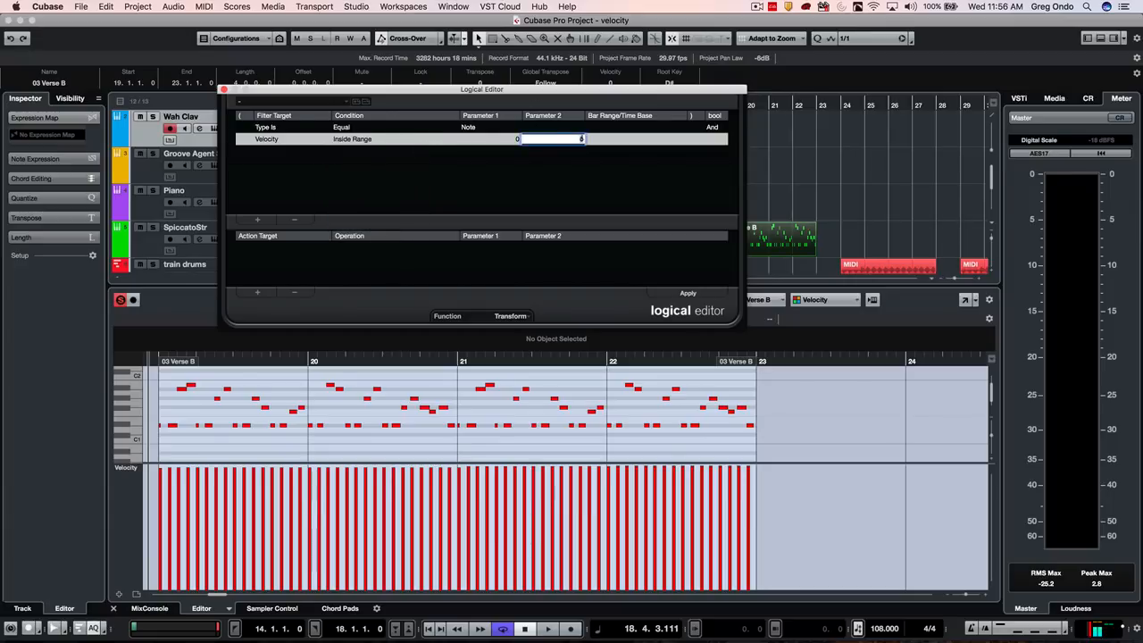
pyautogui.write('12')
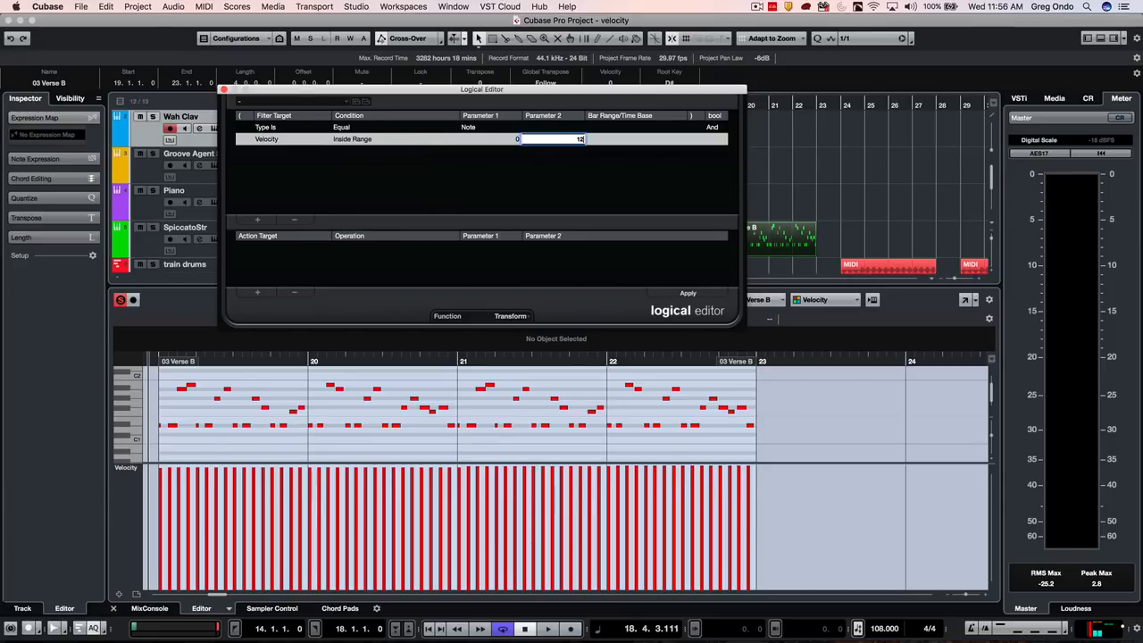
pyautogui.write('127')
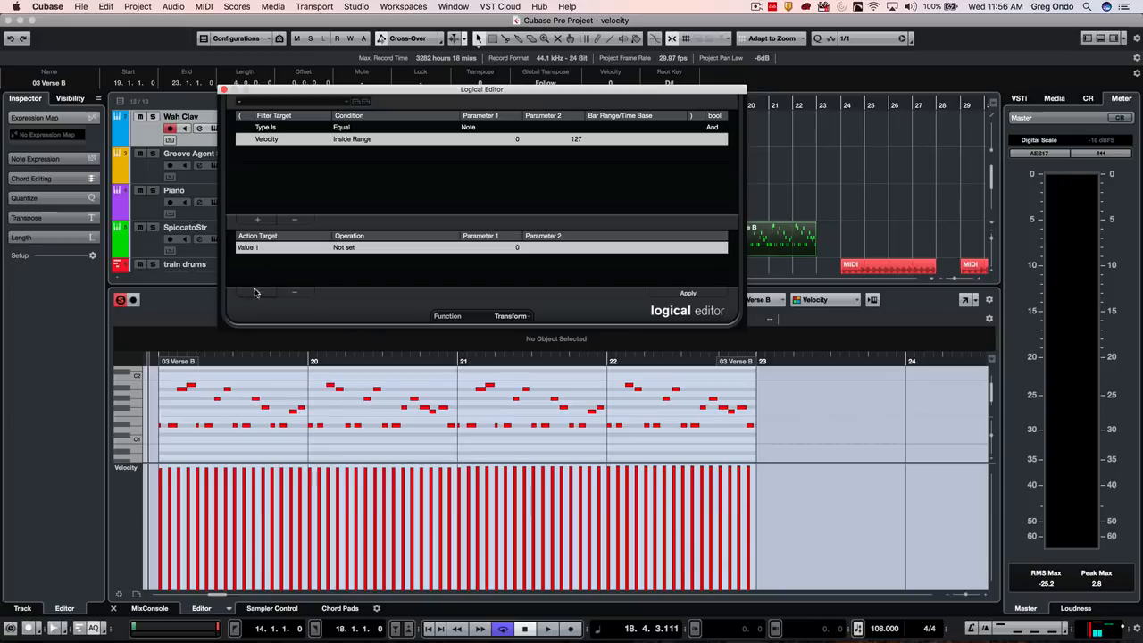
# Add an action setting velocity to random values between 0 and 122
pyautogui.click(264, 247)
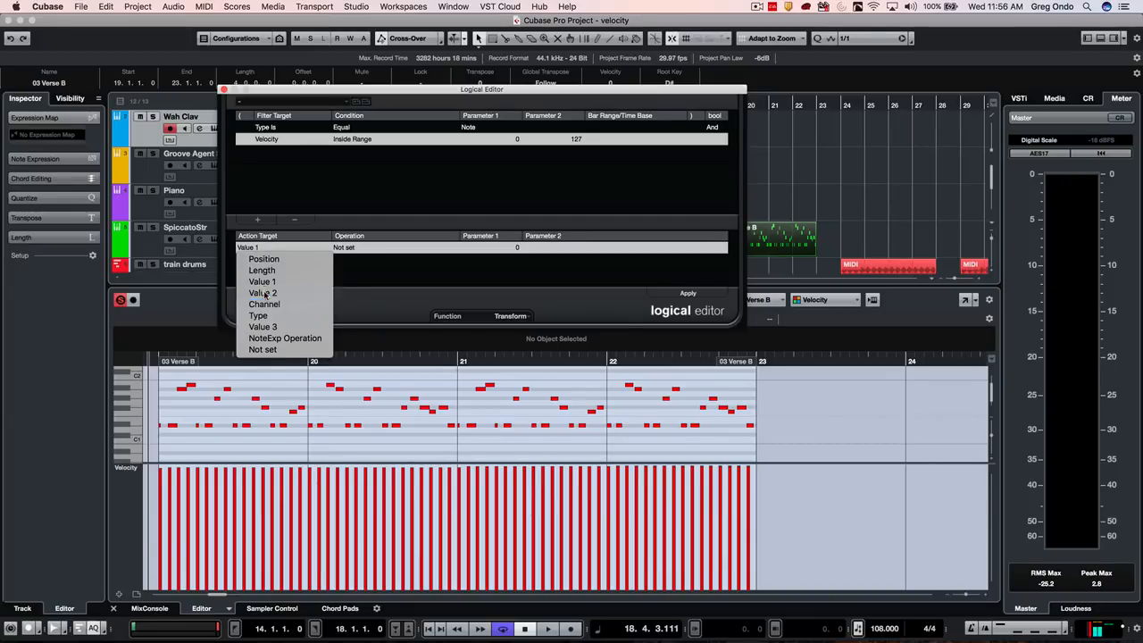
pyautogui.click(263, 293)
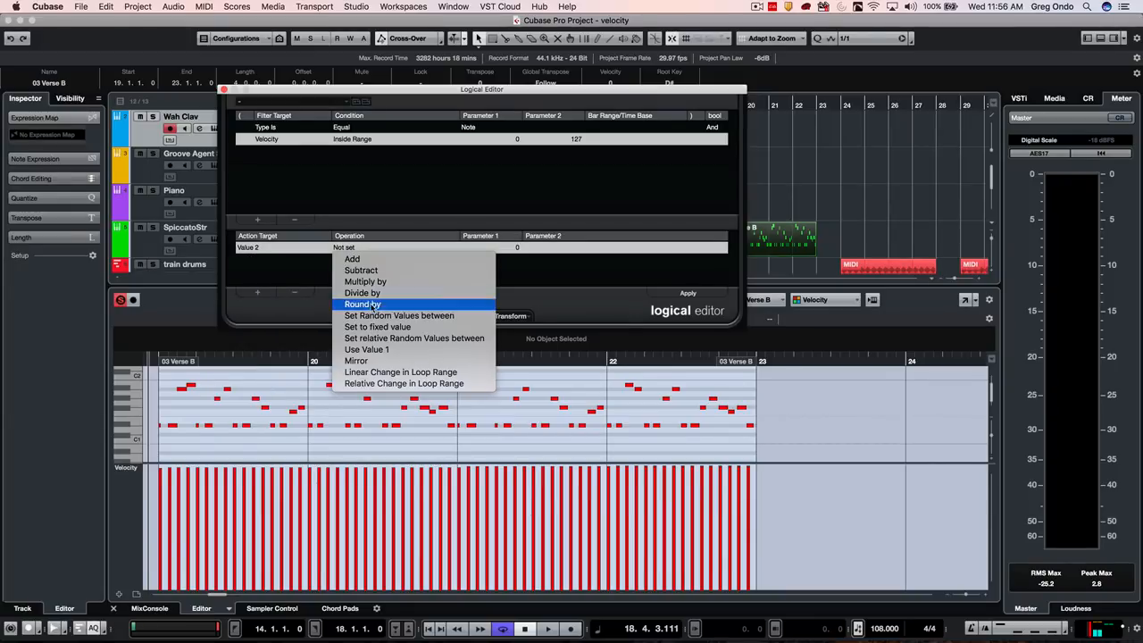
pyautogui.click(399, 315)
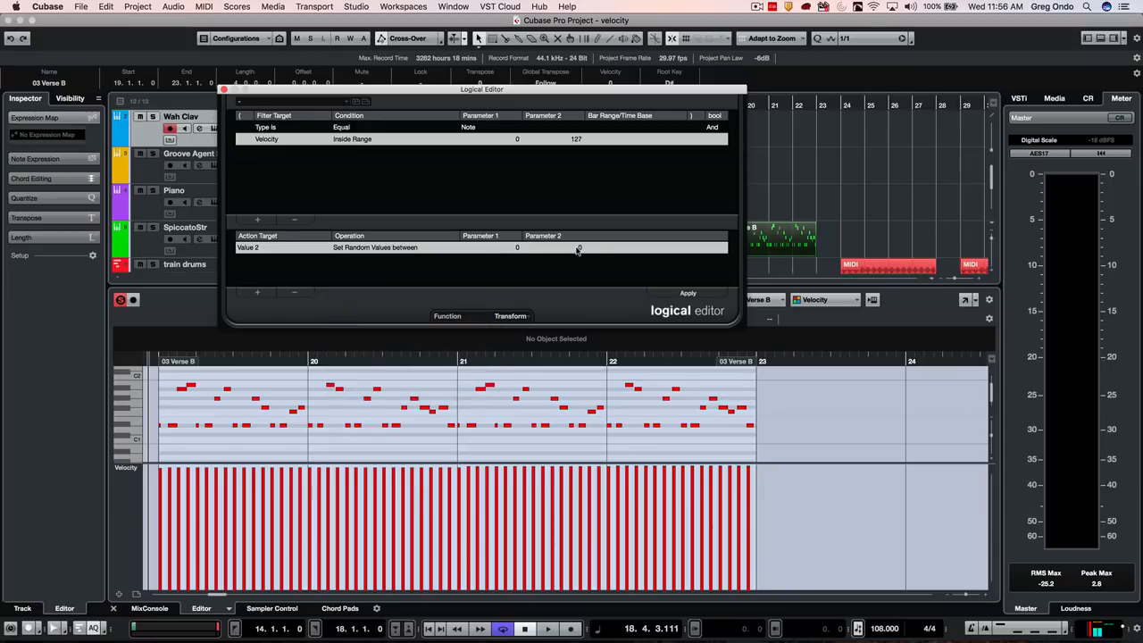
pyautogui.click(551, 247)
pyautogui.write('122')
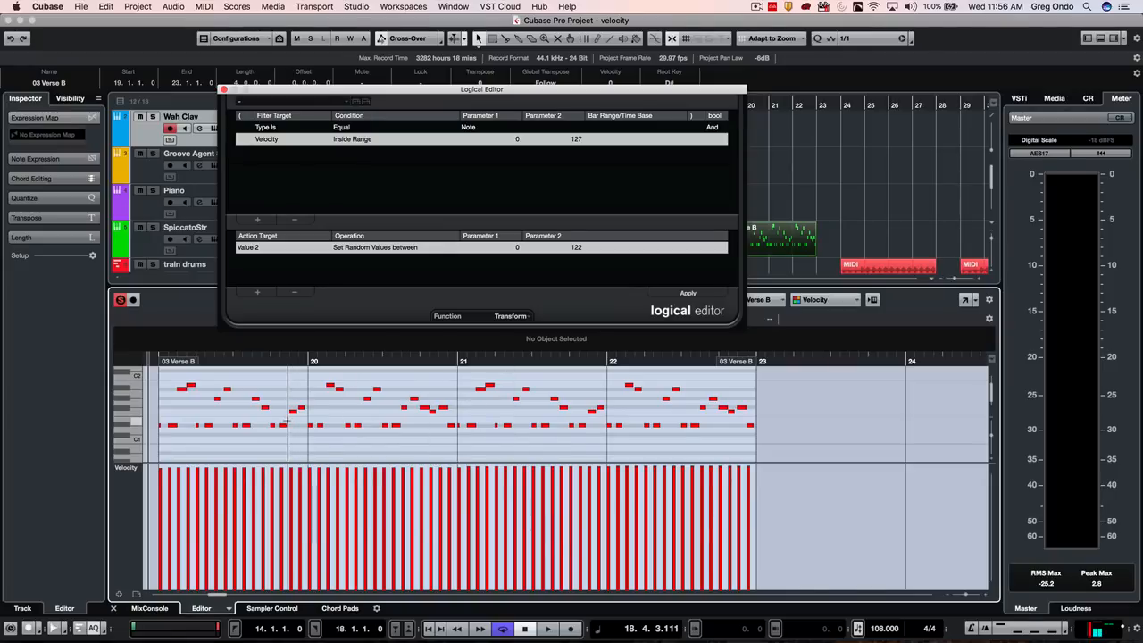
# Apply the random velocity rule to the 03 Verse B notes
pyautogui.click(687, 293)
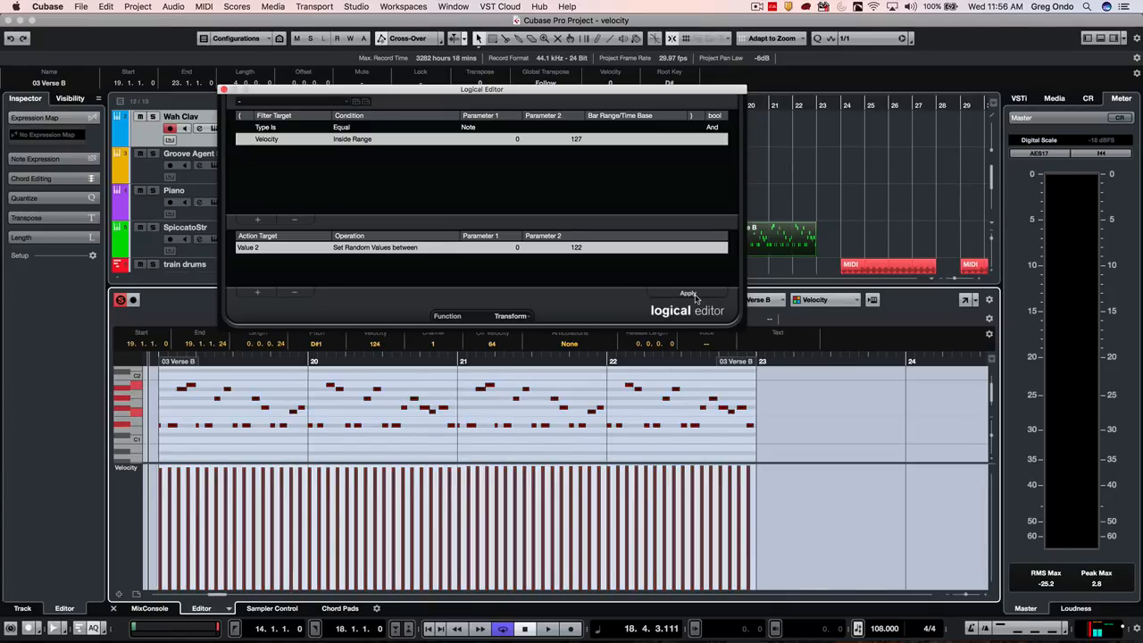
pyautogui.click(687, 293)
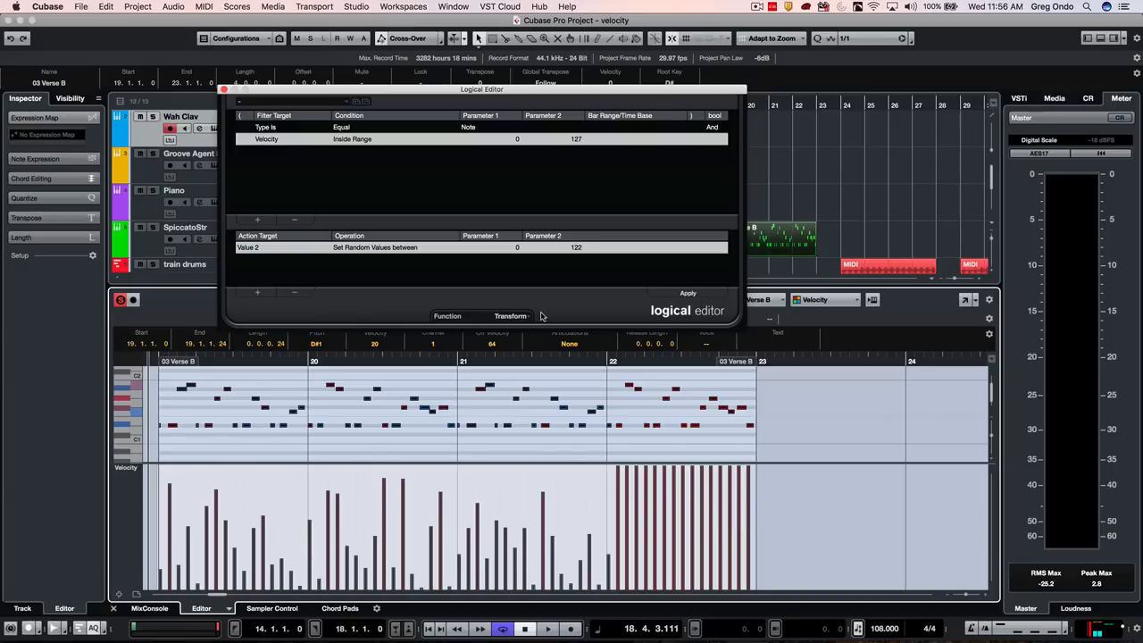
pyautogui.click(687, 293)
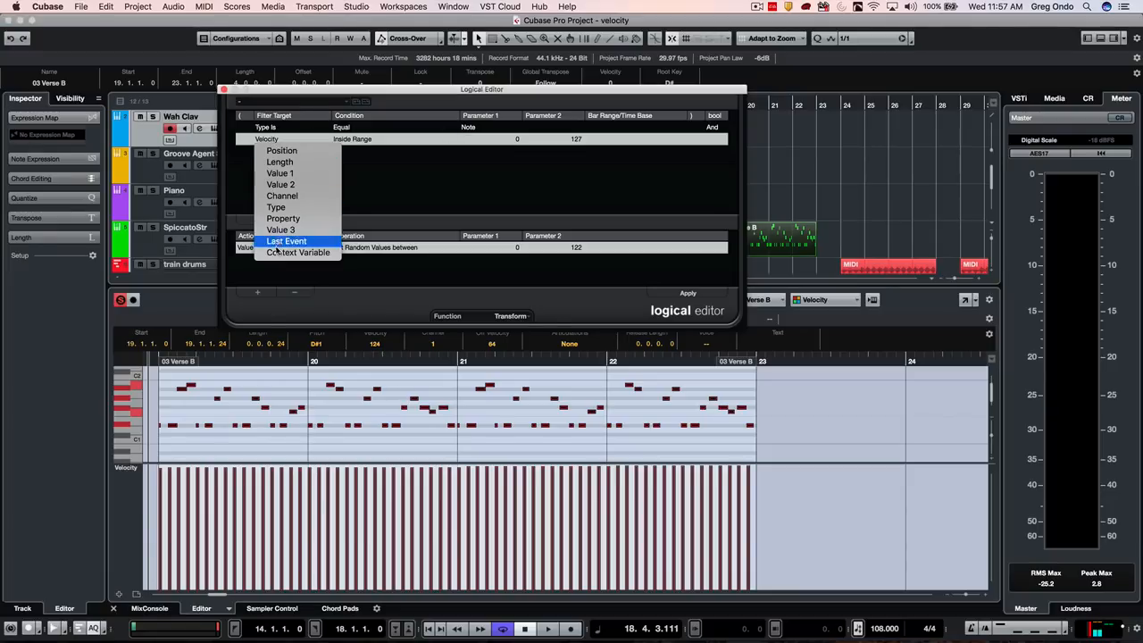
# Change the filter condition to Eventcounter so it targets every other note
pyautogui.click(280, 184)
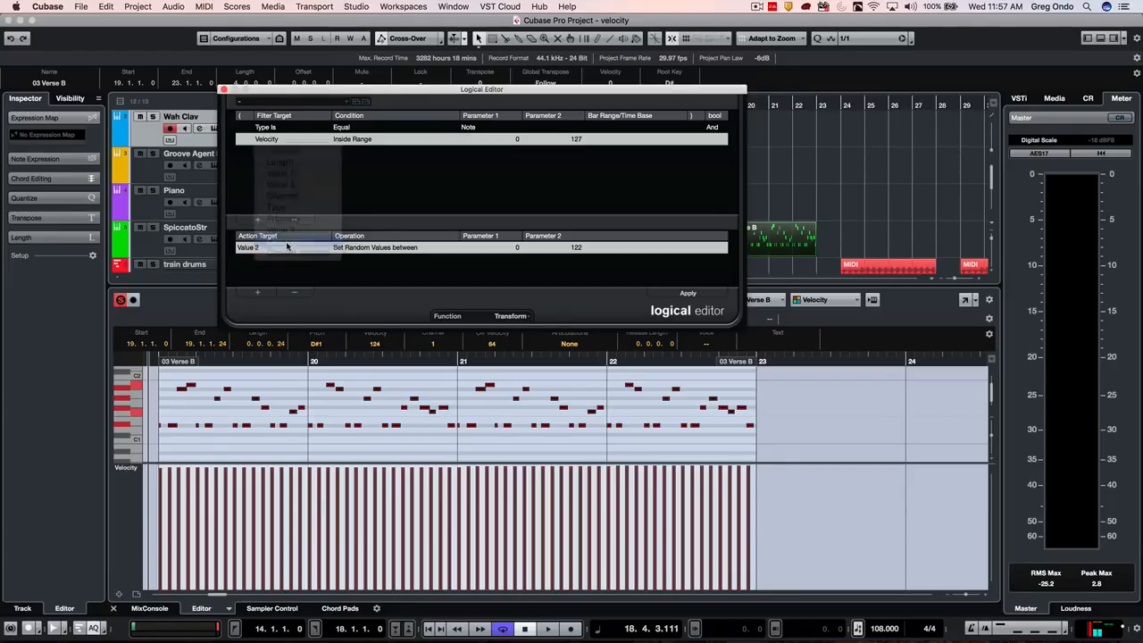
pyautogui.click(286, 138)
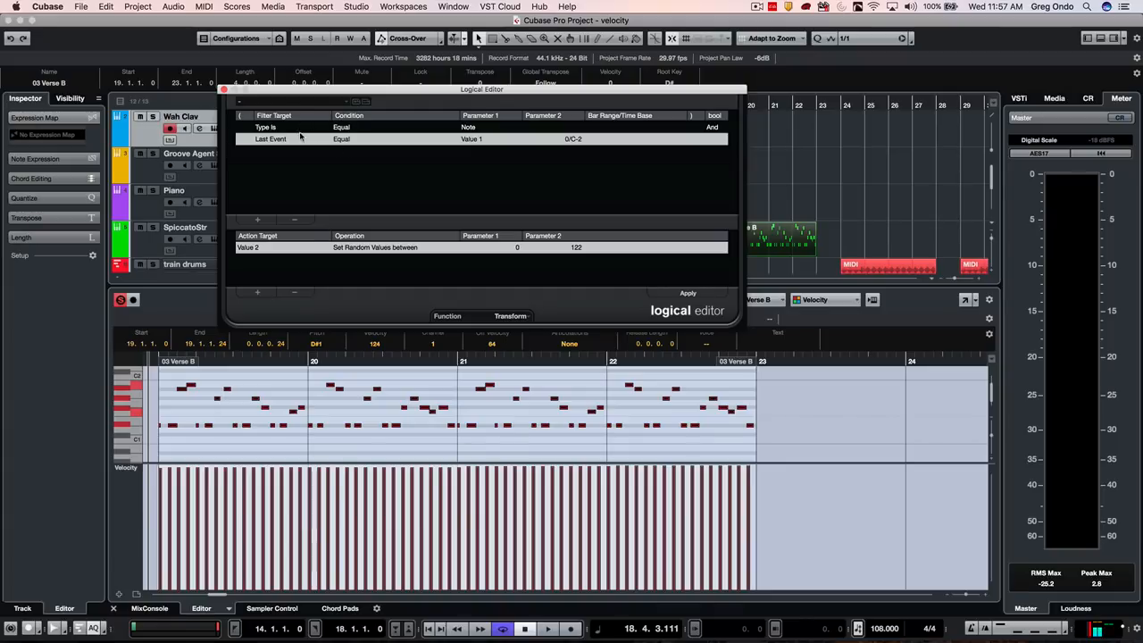
pyautogui.click(341, 139)
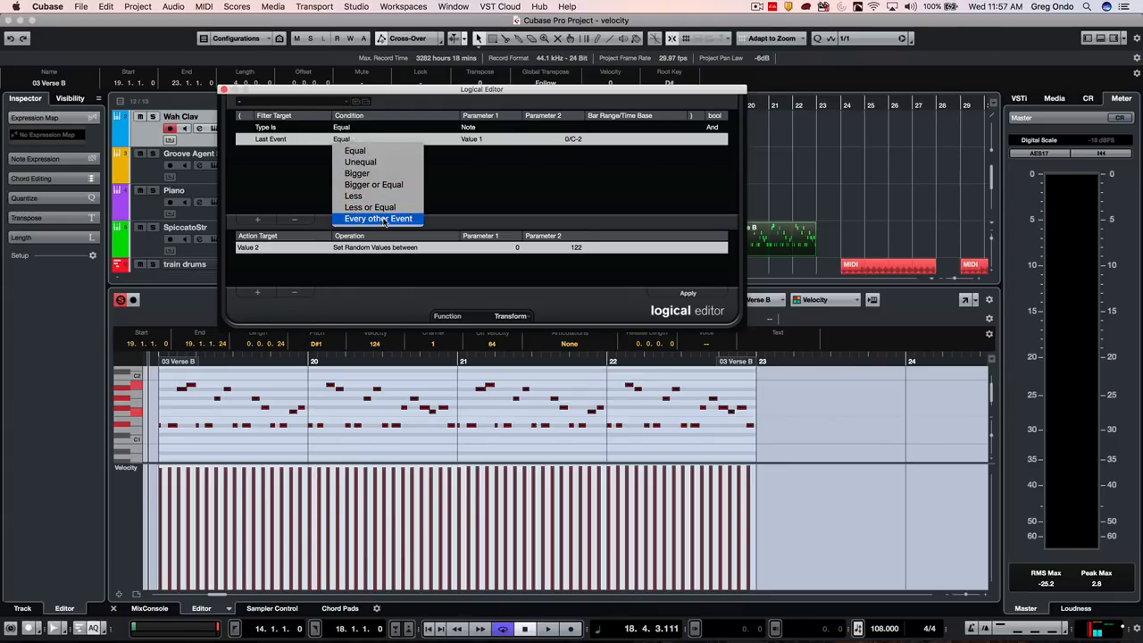
pyautogui.click(377, 219)
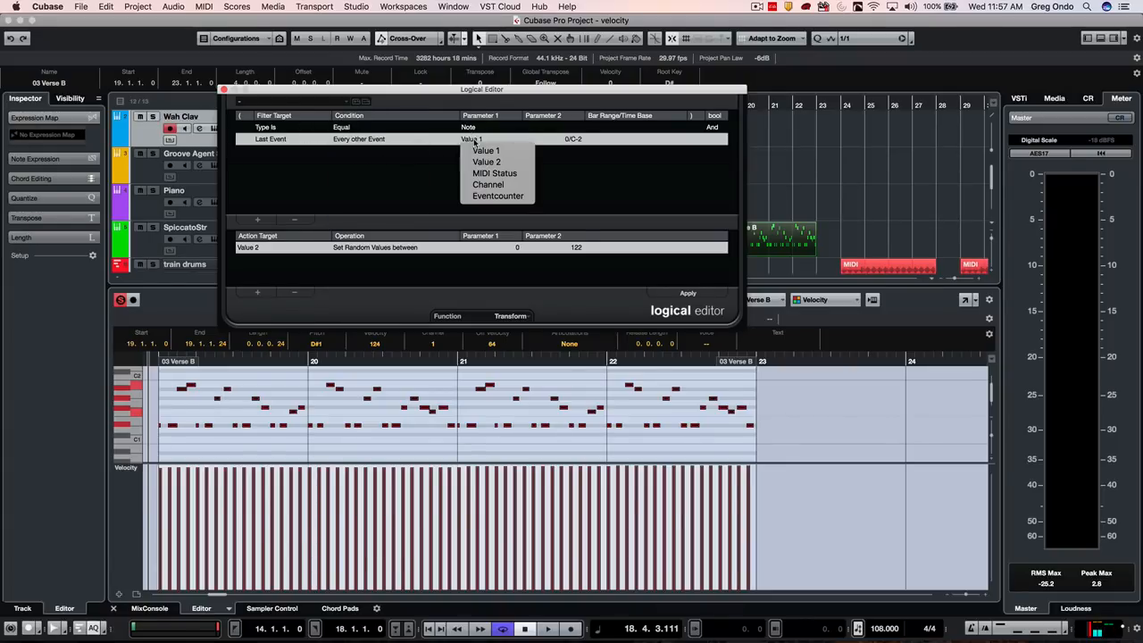
pyautogui.click(497, 195)
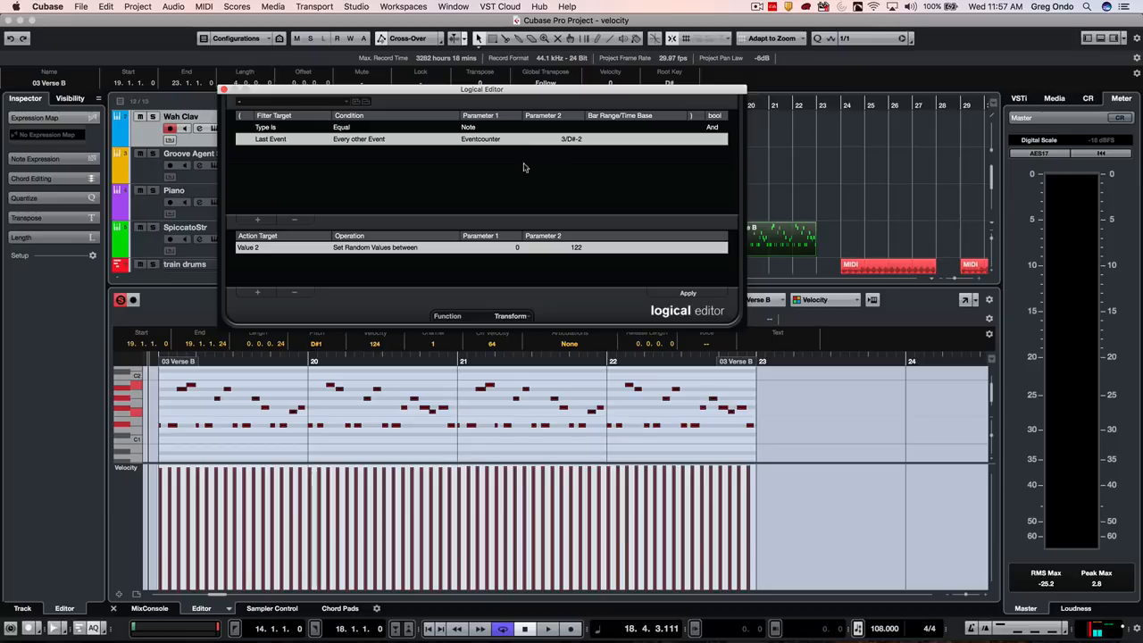
# Change the action to subtract 44 from velocity and apply it
pyautogui.click(259, 247)
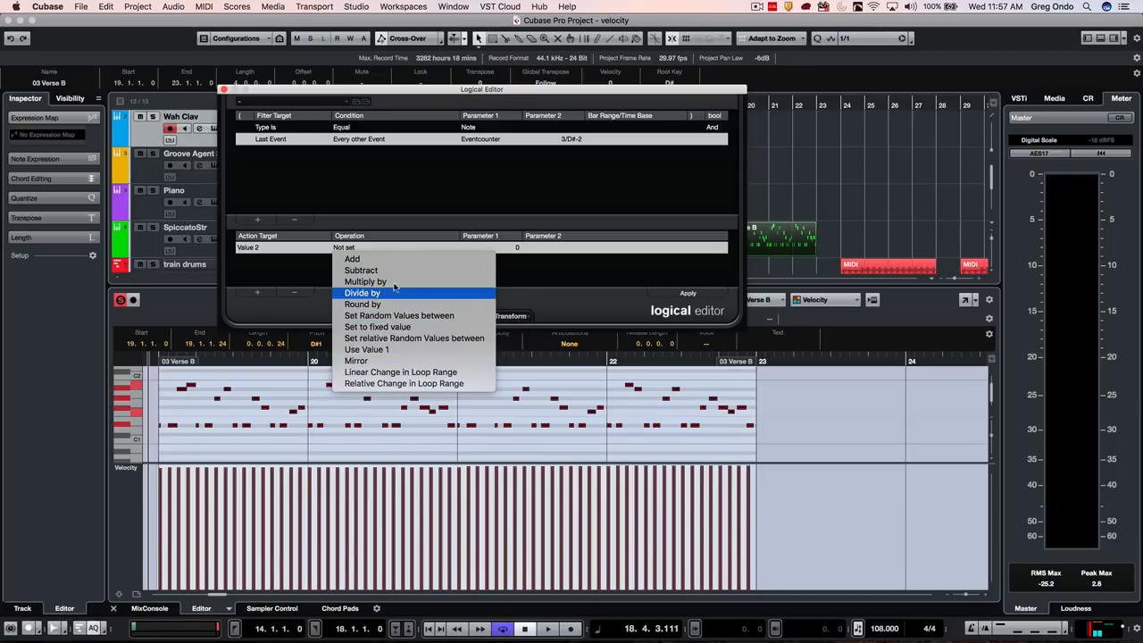
pyautogui.click(361, 270)
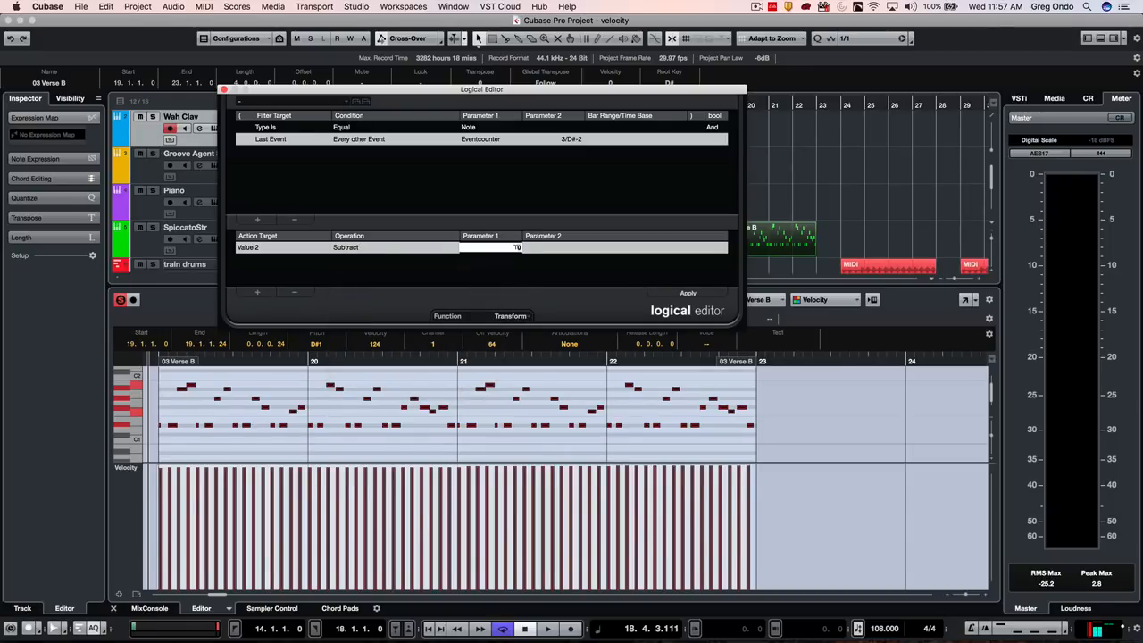
pyautogui.write('44')
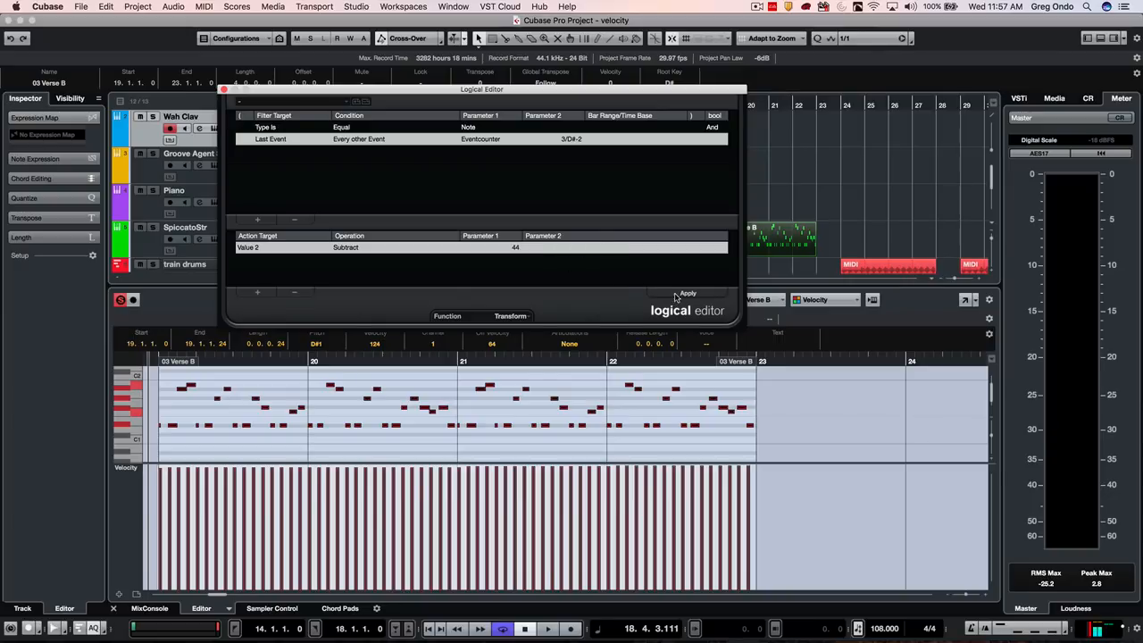
pyautogui.click(687, 293)
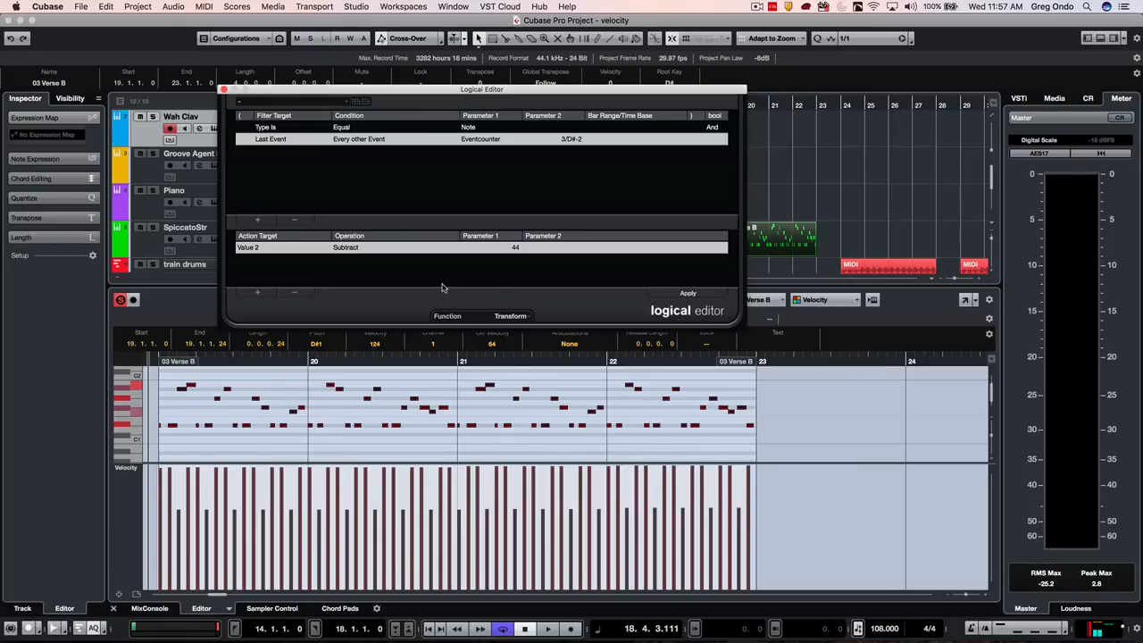
pyautogui.moveTo(636, 250)
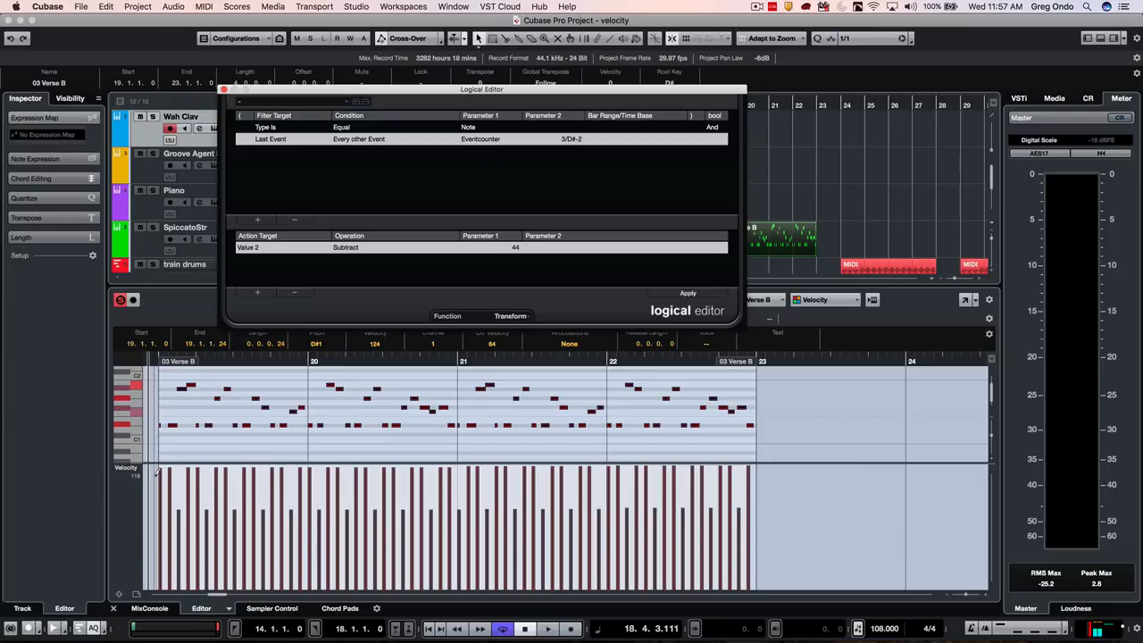
# Draw a rising velocity ramp across 03 Verse B and close the Logical Editor
pyautogui.click(688, 293)
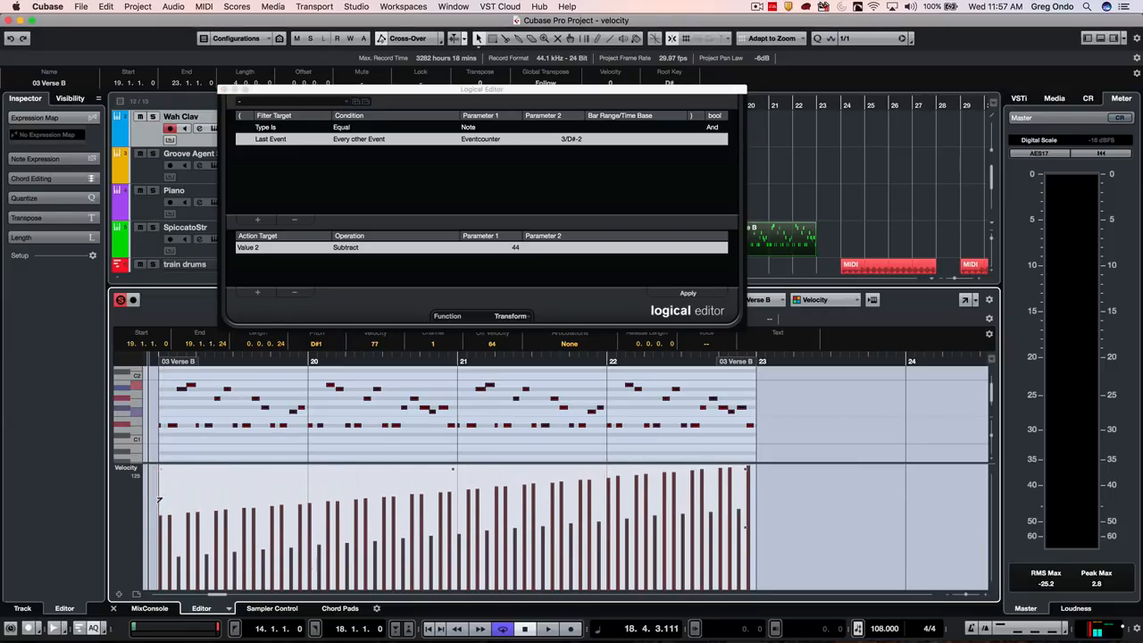
pyautogui.click(687, 293)
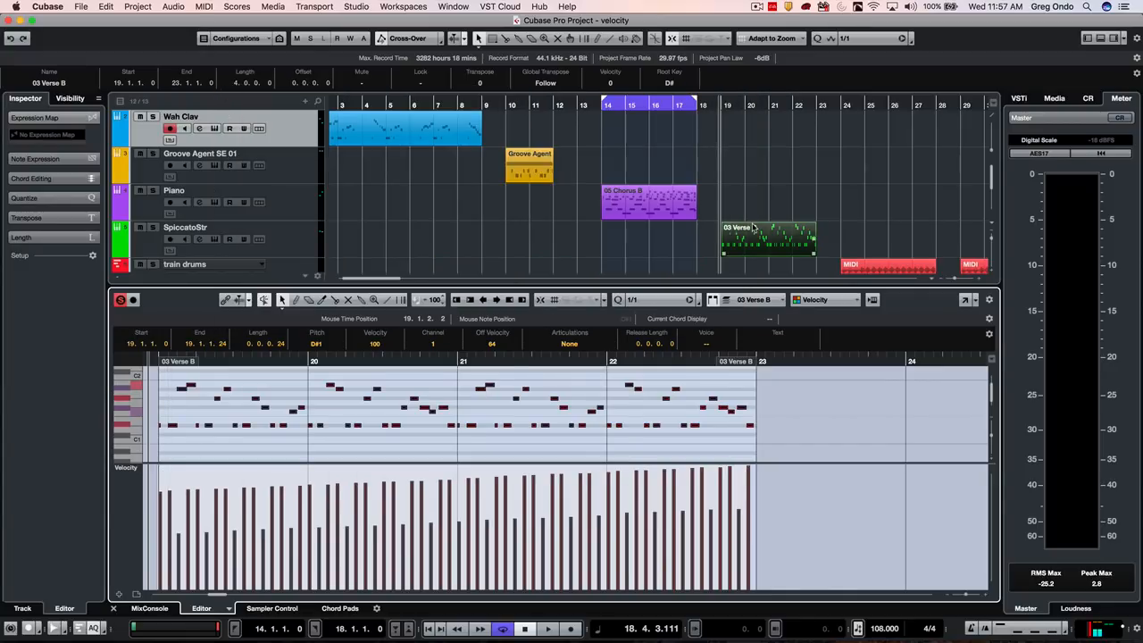
# Switch the lower zone to the Score Editor, then open train drums in the Drum Editor
pyautogui.click(214, 608)
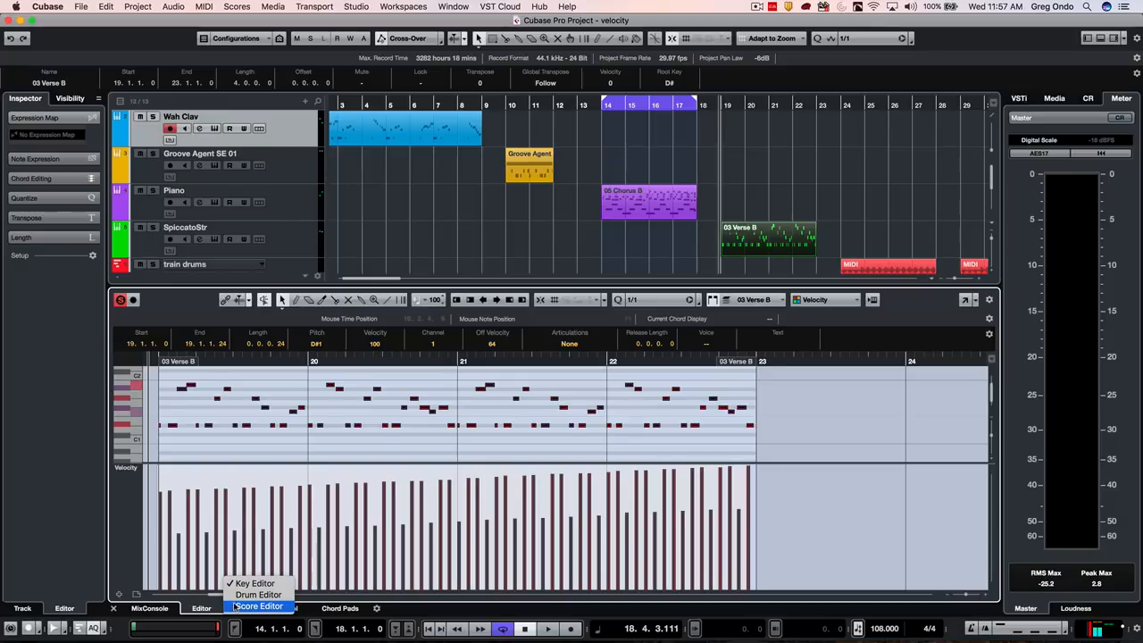
pyautogui.click(259, 606)
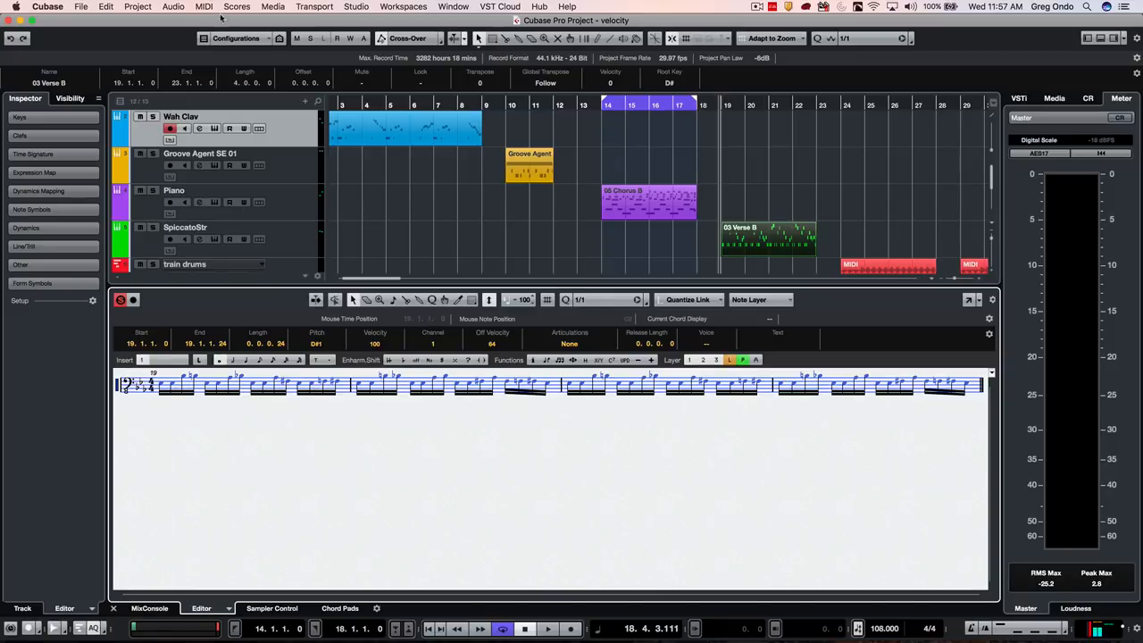
pyautogui.click(203, 6)
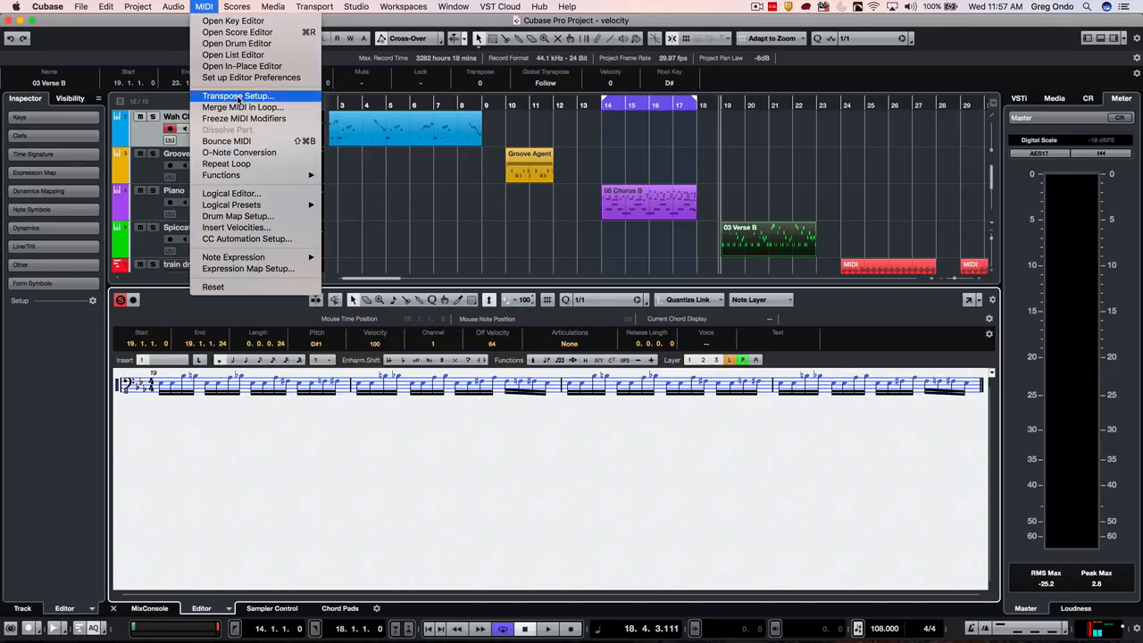
pyautogui.moveTo(220, 174)
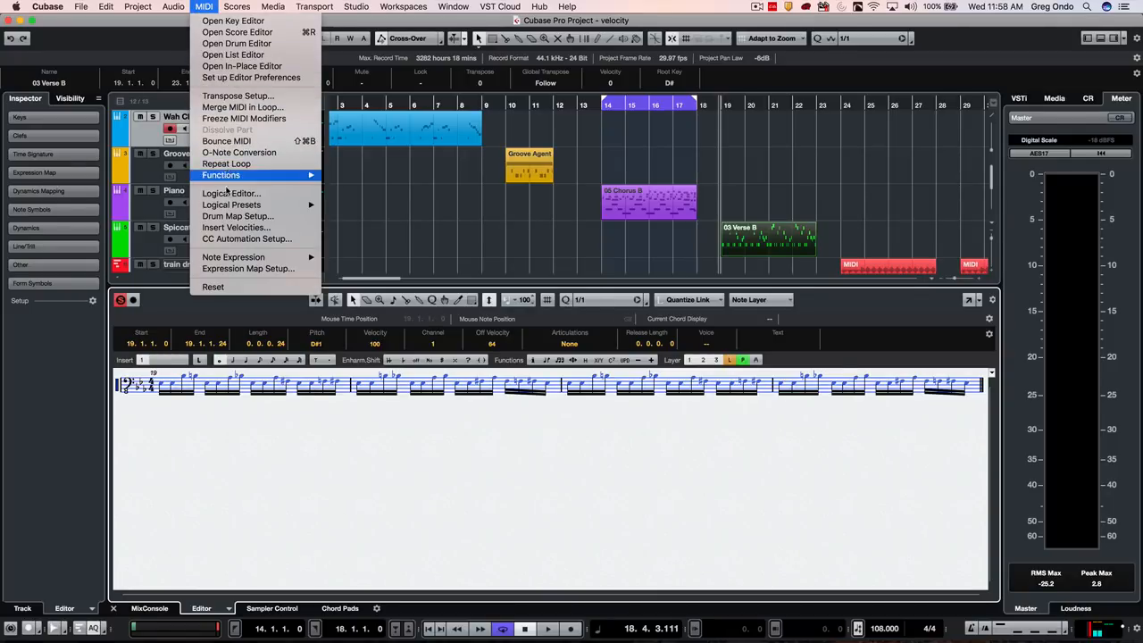
pyautogui.click(230, 193)
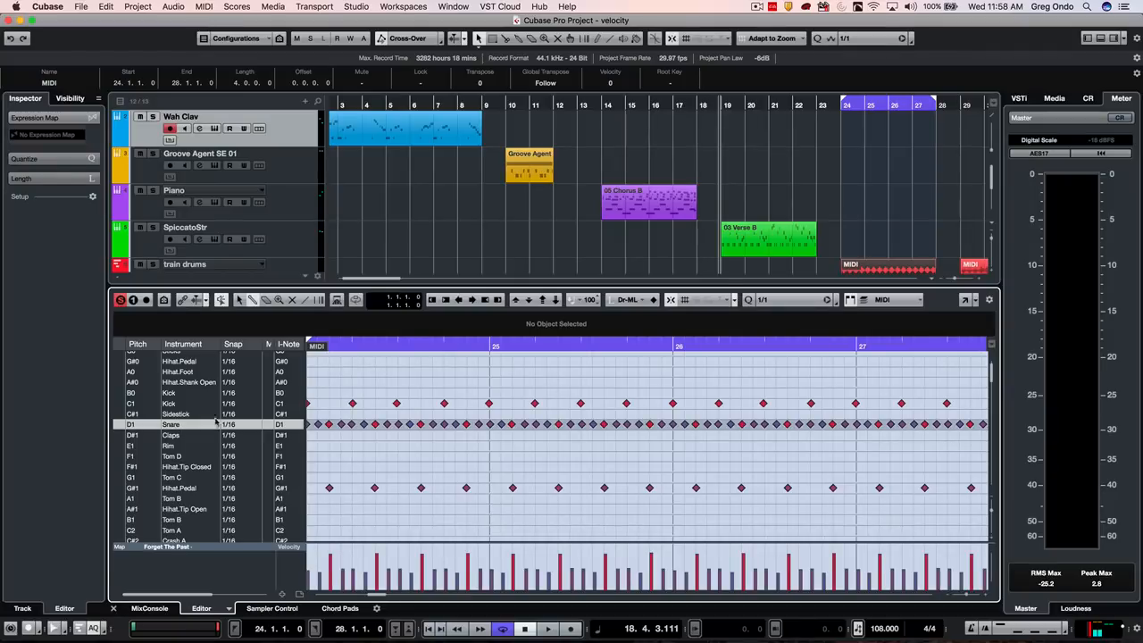
# Zoom out the Drum Editor to show both train drums parts, making the bar 29 part active
pyautogui.click(388, 346)
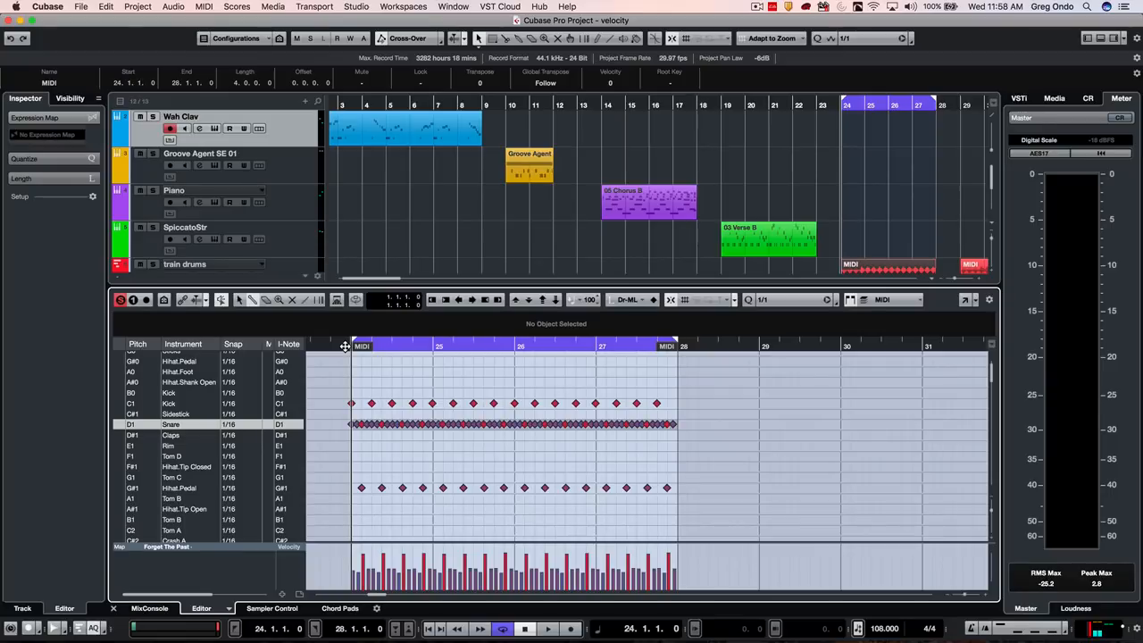
pyautogui.click(547, 629)
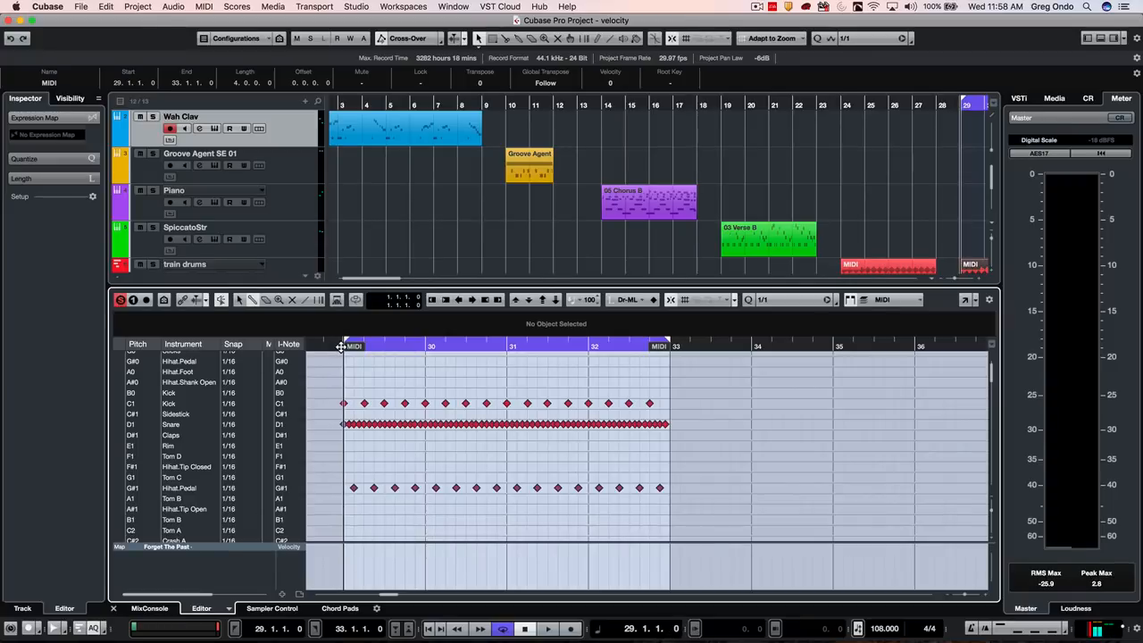
pyautogui.click(547, 627)
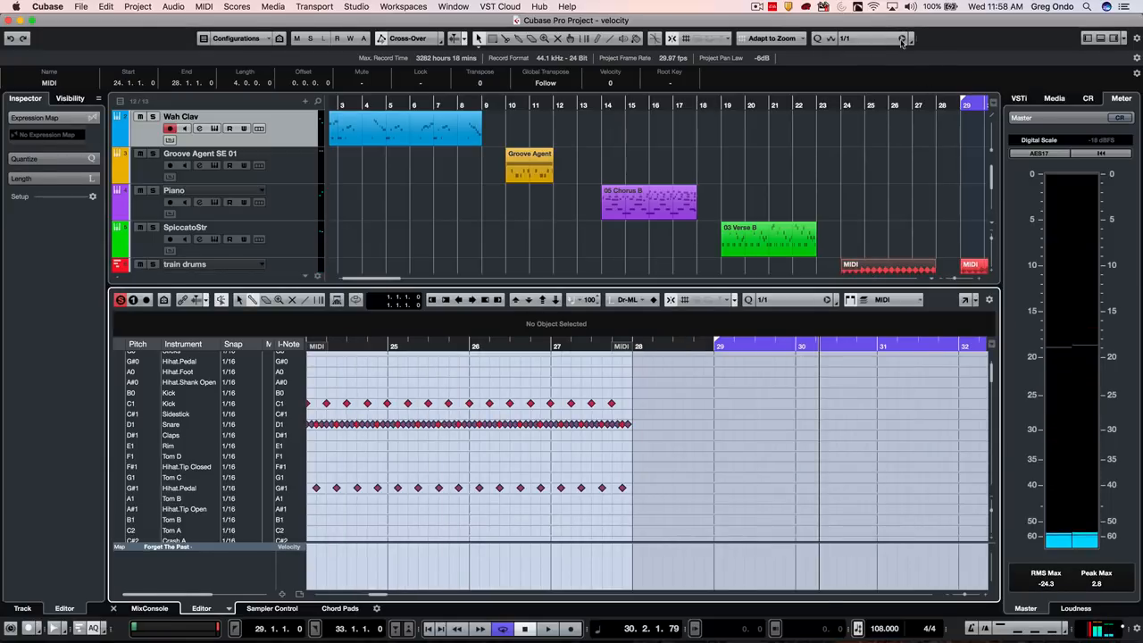
pyautogui.moveTo(901, 38)
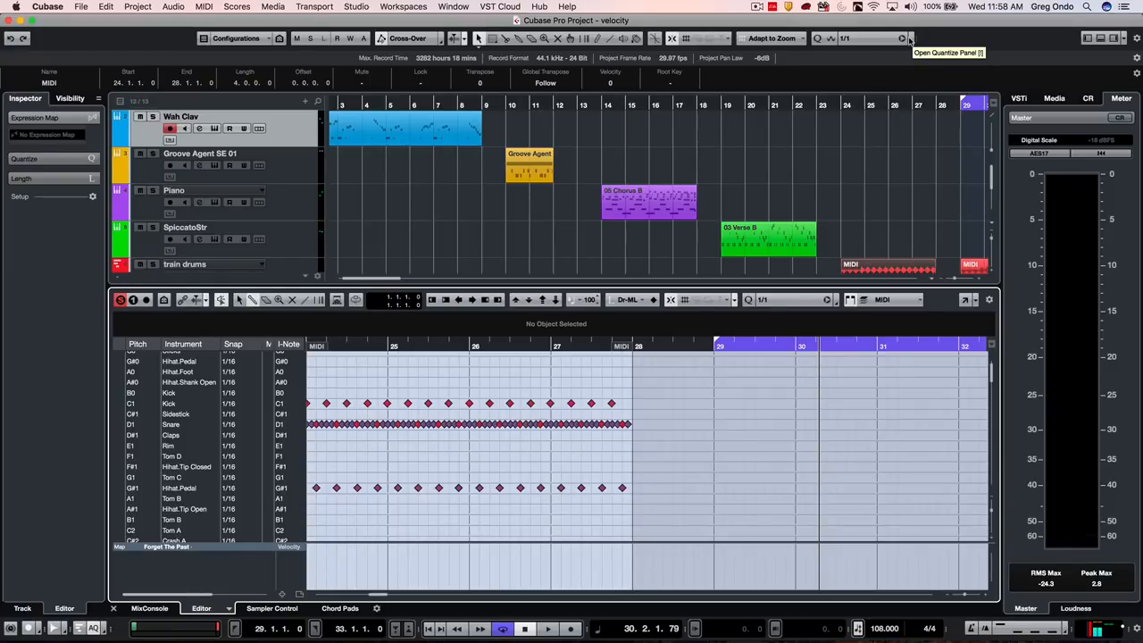
# Extract the train drums groove in the Quantize Panel and save it as 'MIDI 108Bpm 4\4 4bars'
pyautogui.click(910, 38)
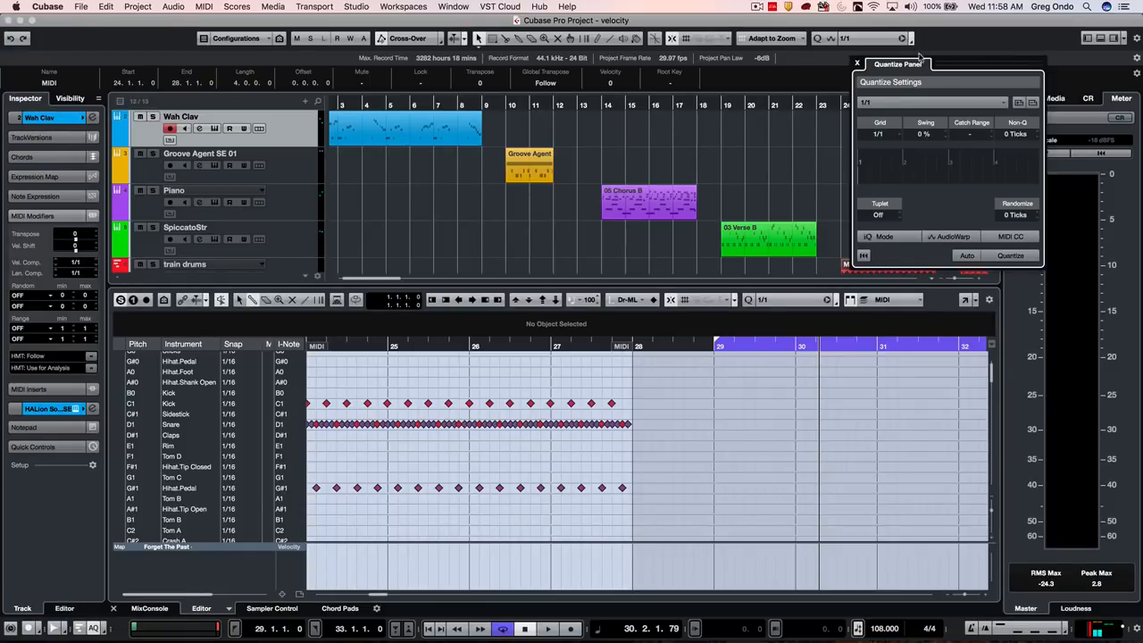
pyautogui.moveTo(741, 281)
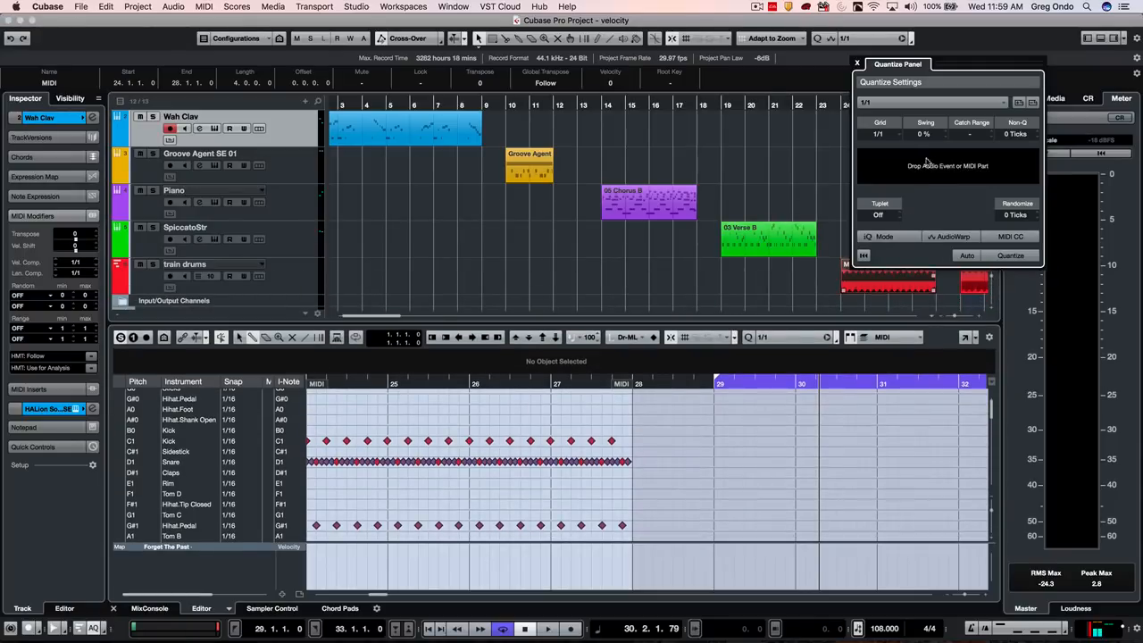
pyautogui.click(932, 100)
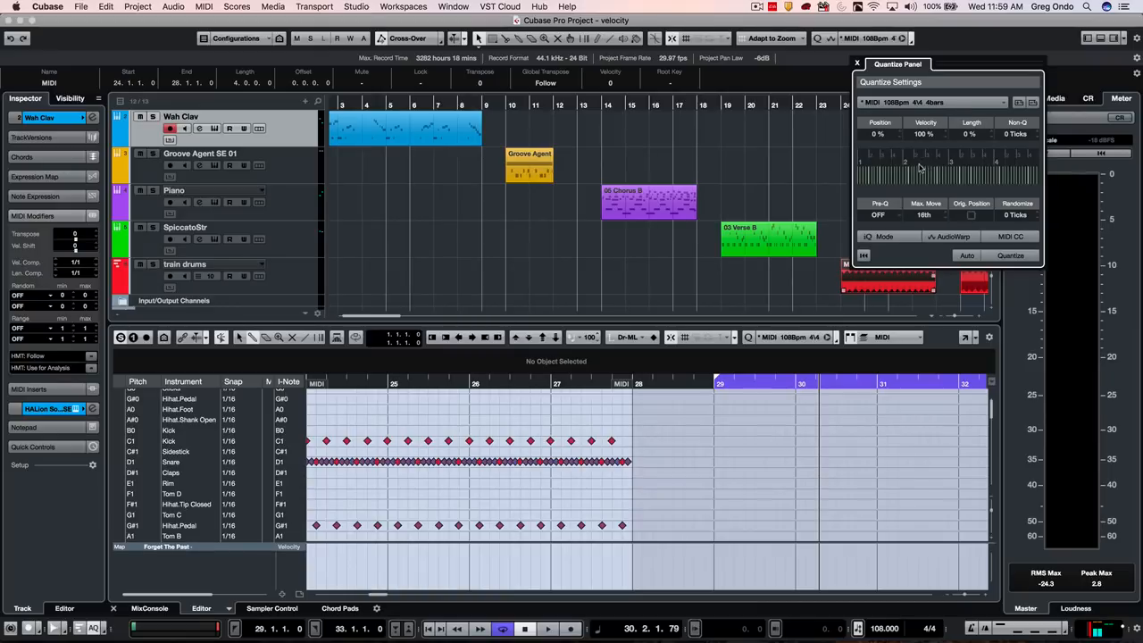
pyautogui.moveTo(897, 63); pyautogui.dragTo(587, 140)
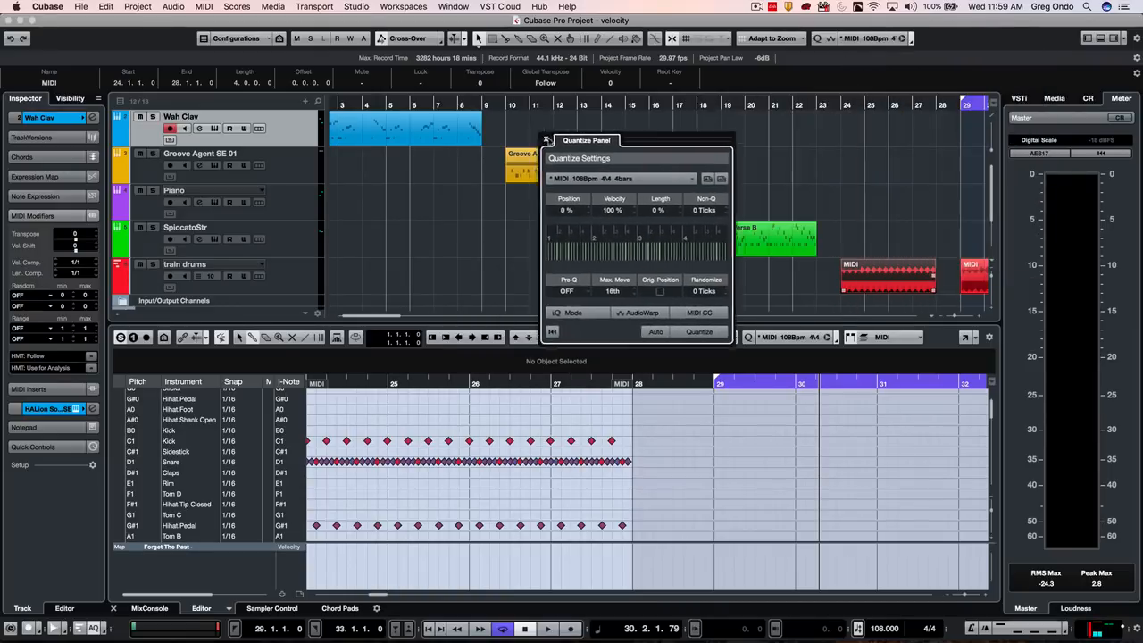
pyautogui.moveTo(587, 140); pyautogui.dragTo(469, 108)
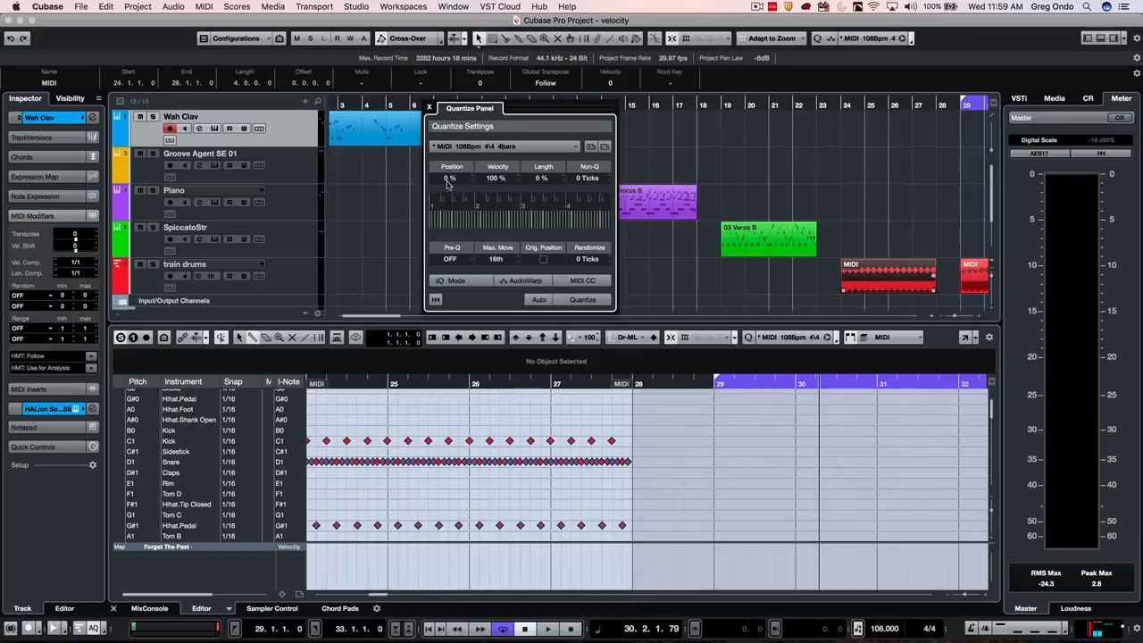
pyautogui.click(450, 178)
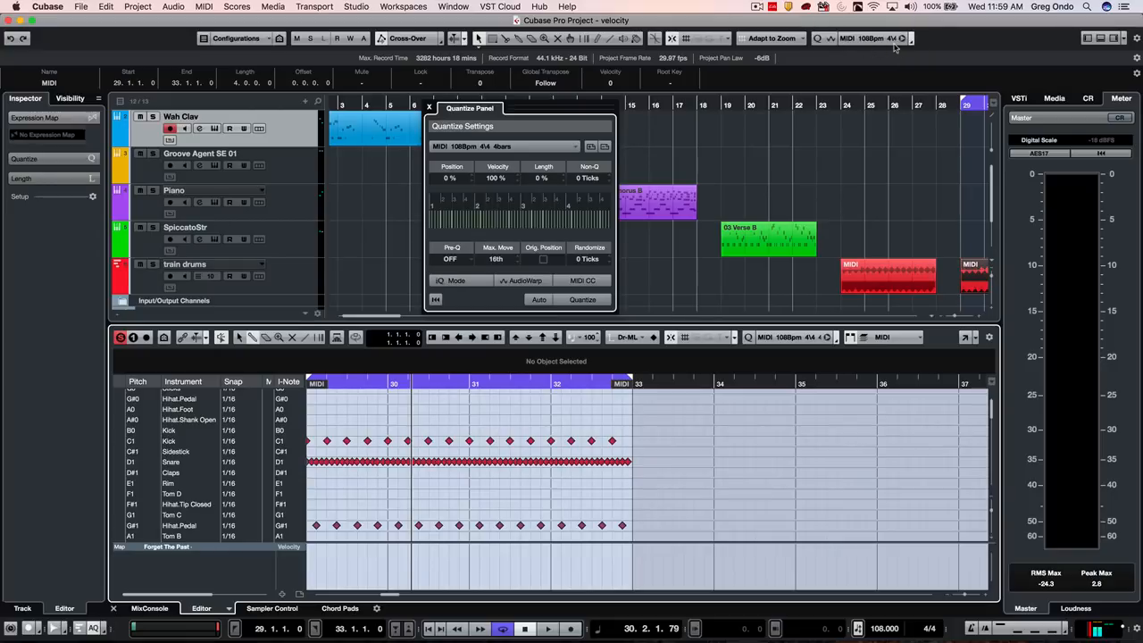
pyautogui.moveTo(177, 462)
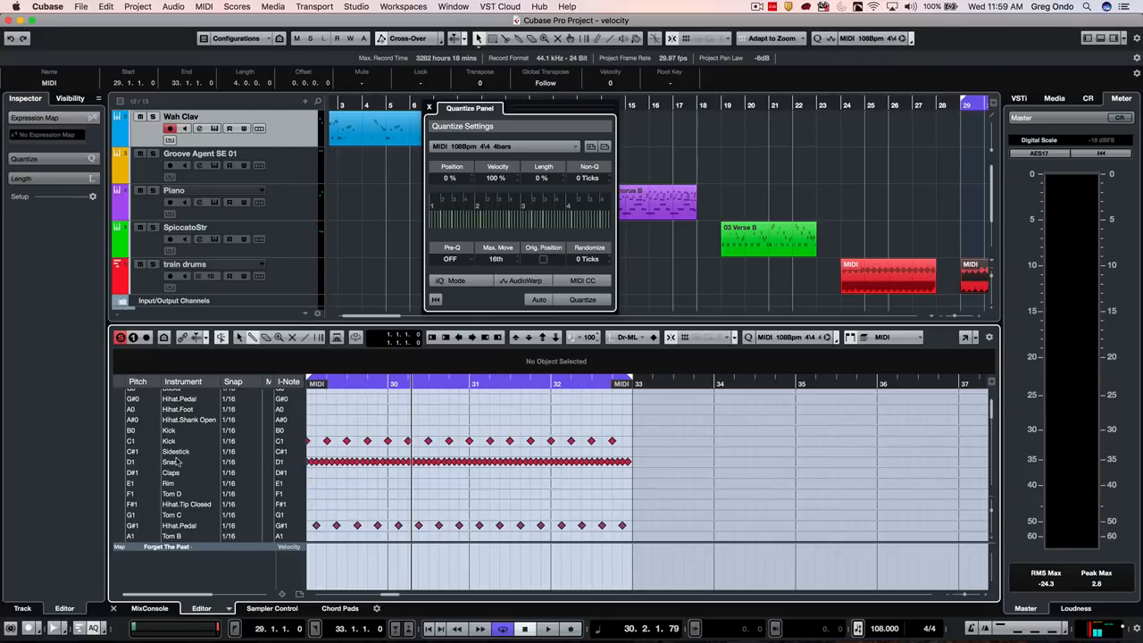
pyautogui.moveTo(176, 463)
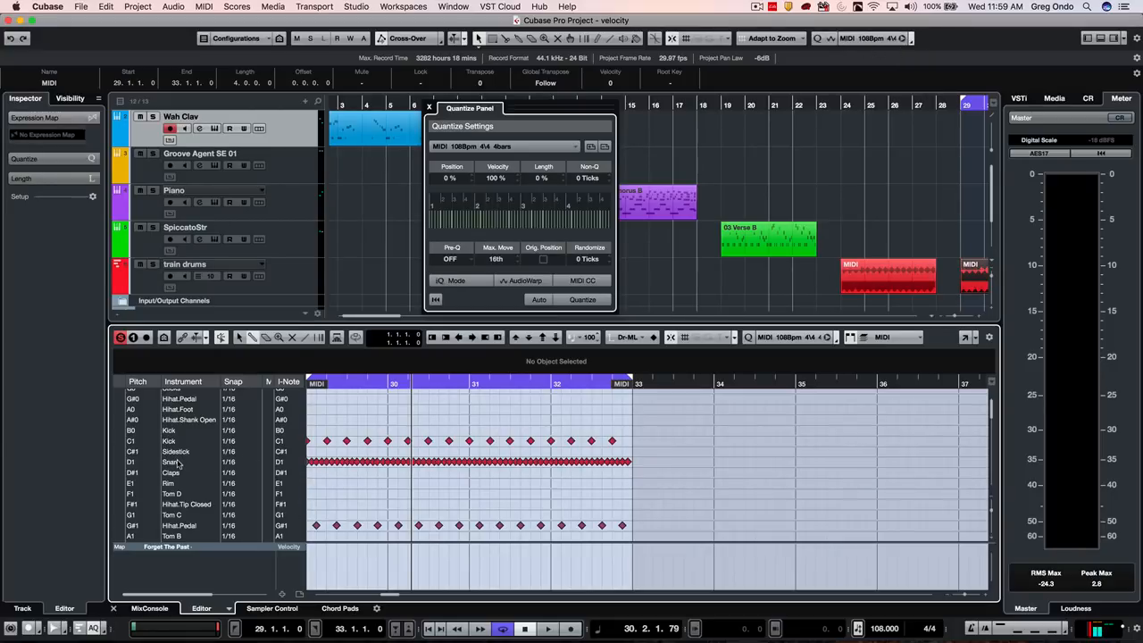